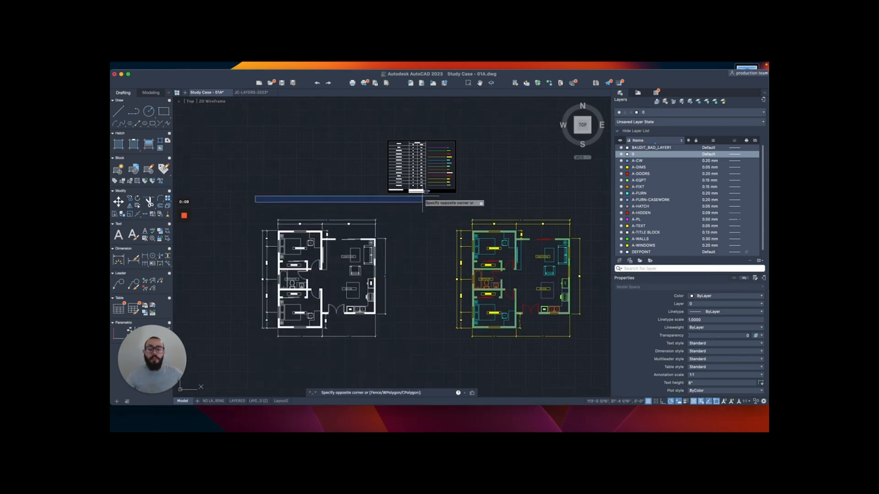
mouse_move(443, 299)
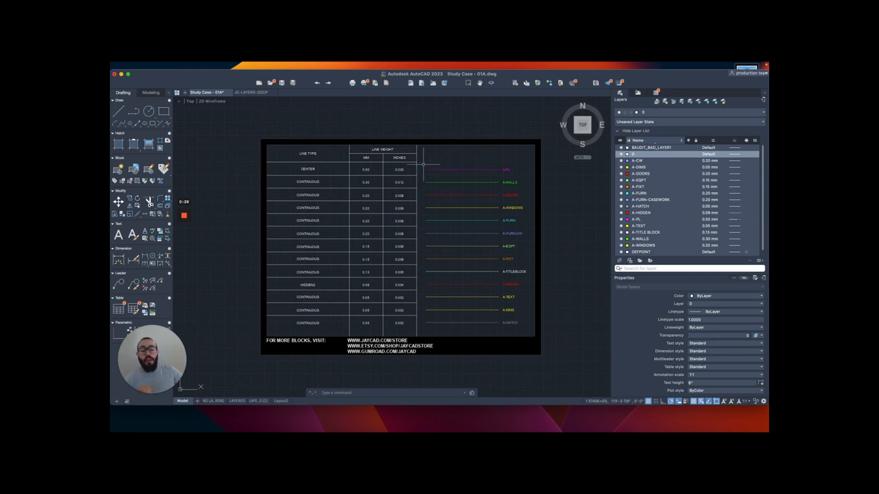
Step: From the JC-LAYERS-2023 drawing, create Drawing2 from the acad.dwt template
scroll(down, 3)
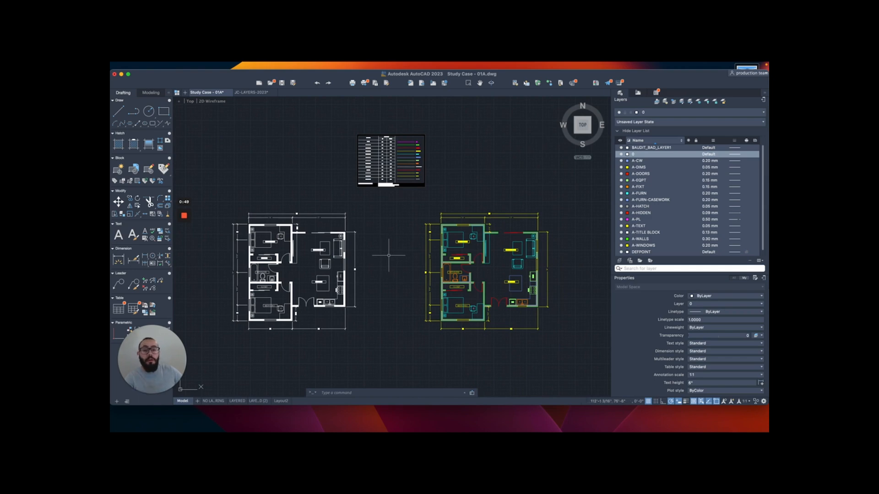
mouse_move(384, 253)
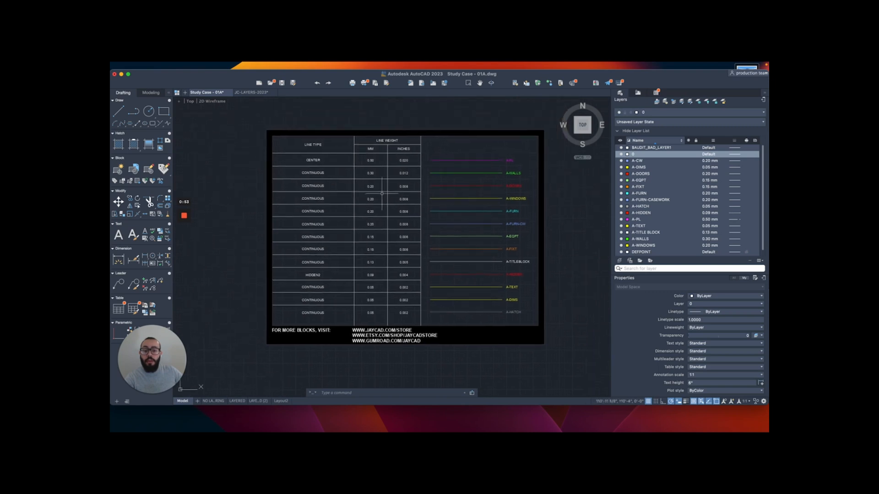
click(252, 92)
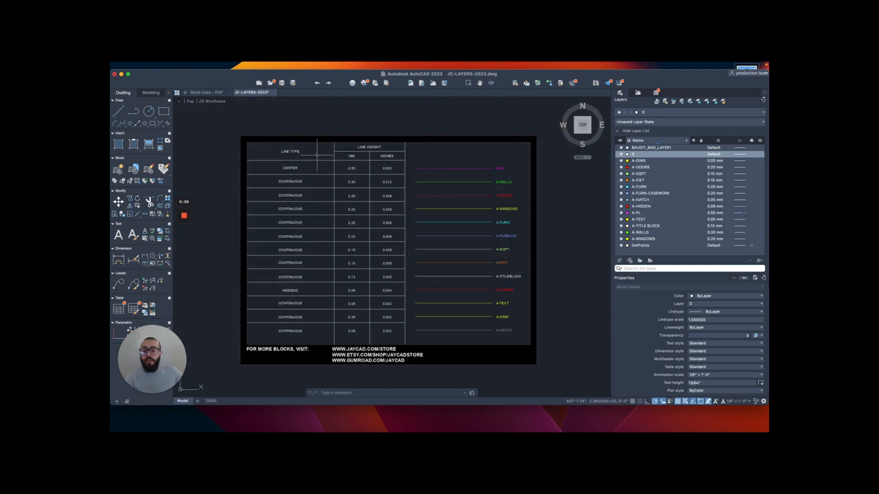
mouse_move(308, 122)
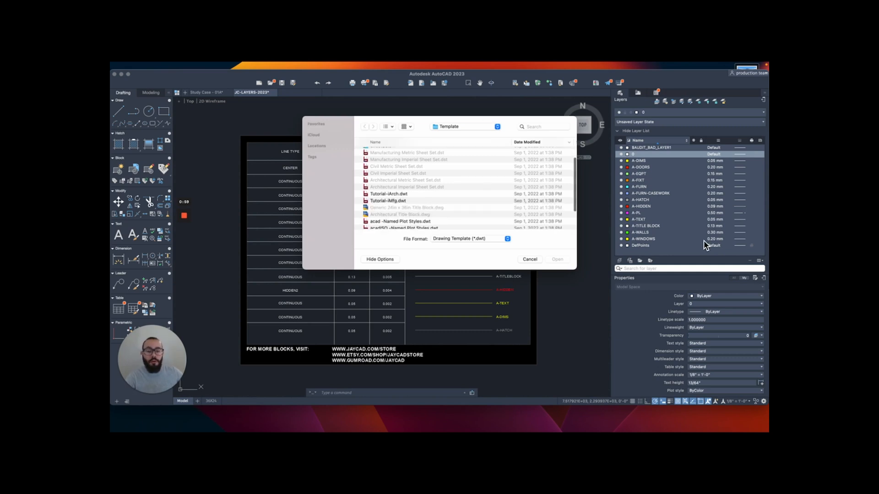
click(379, 222)
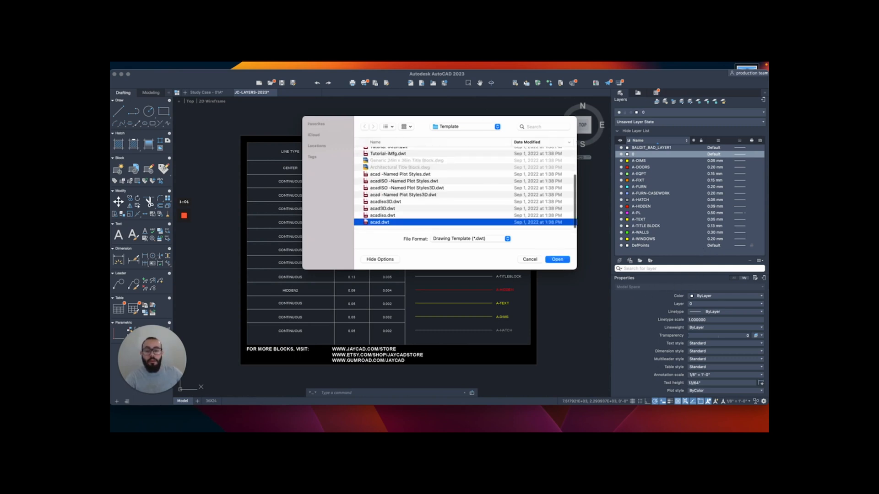
click(556, 259)
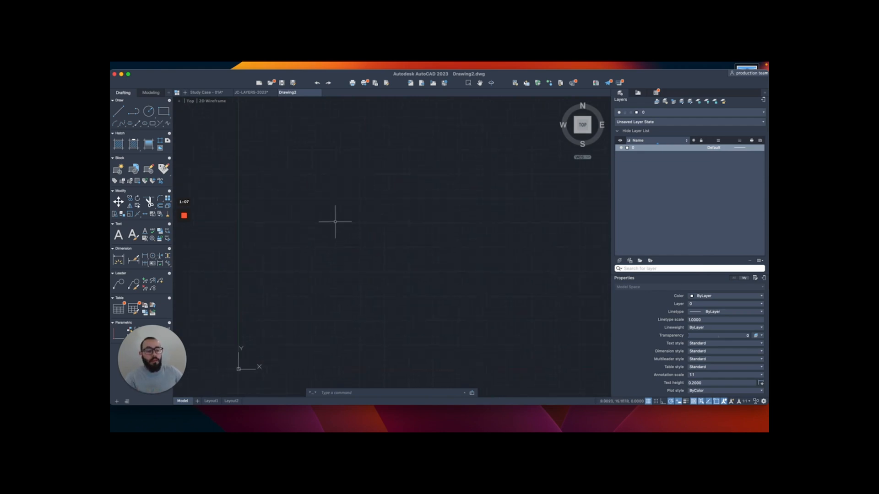
mouse_move(505, 296)
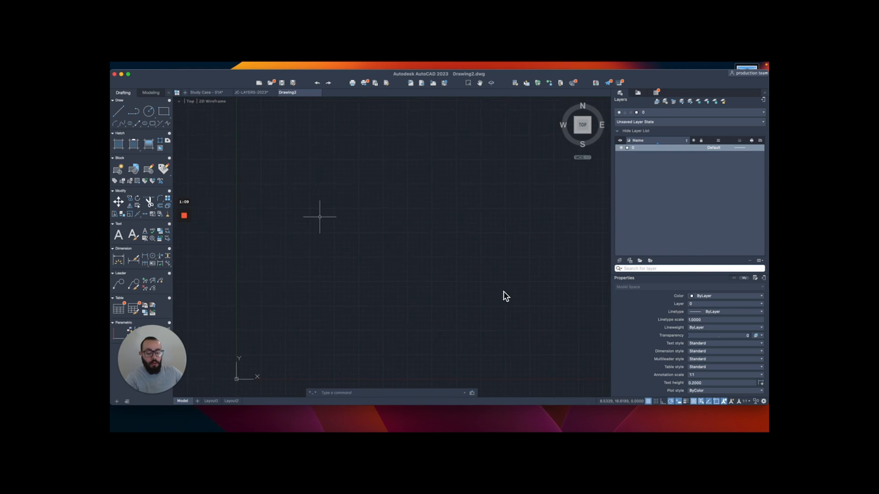
Step: Draw one horizontal polyline on layer 0 in Drawing2
click(325, 174)
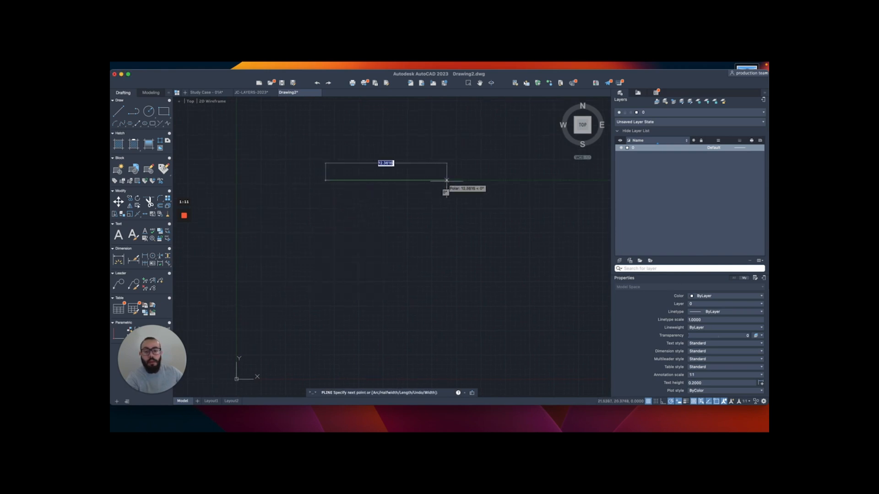
key(Escape)
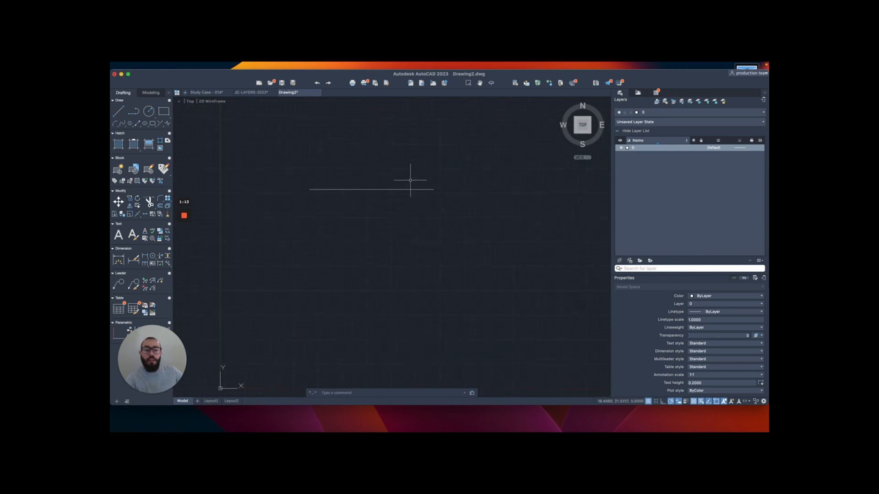
mouse_move(512, 179)
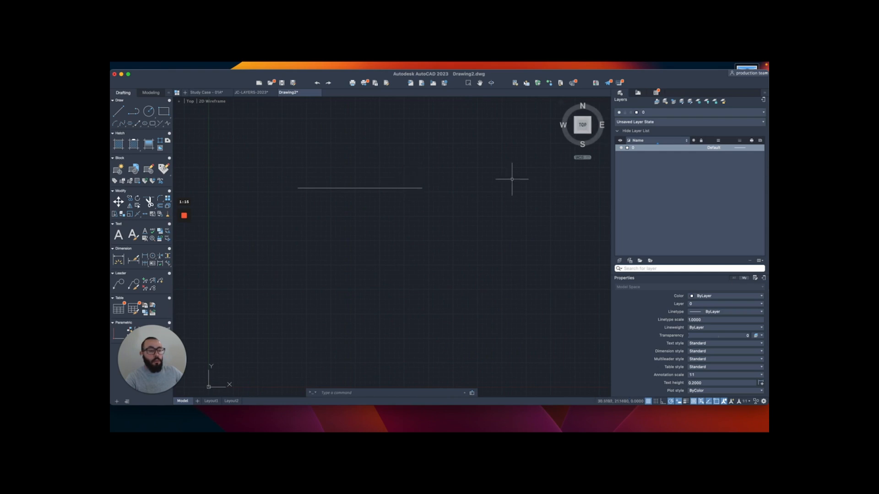
mouse_move(484, 178)
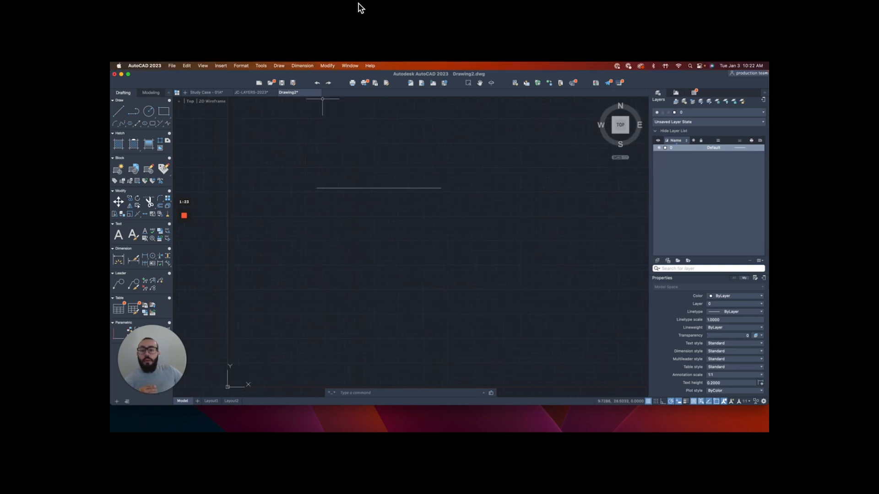
click(241, 65)
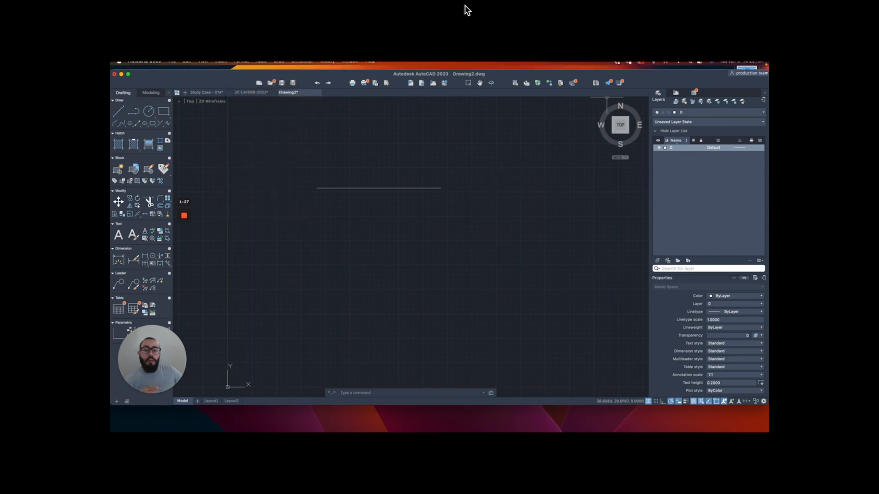
mouse_move(482, 194)
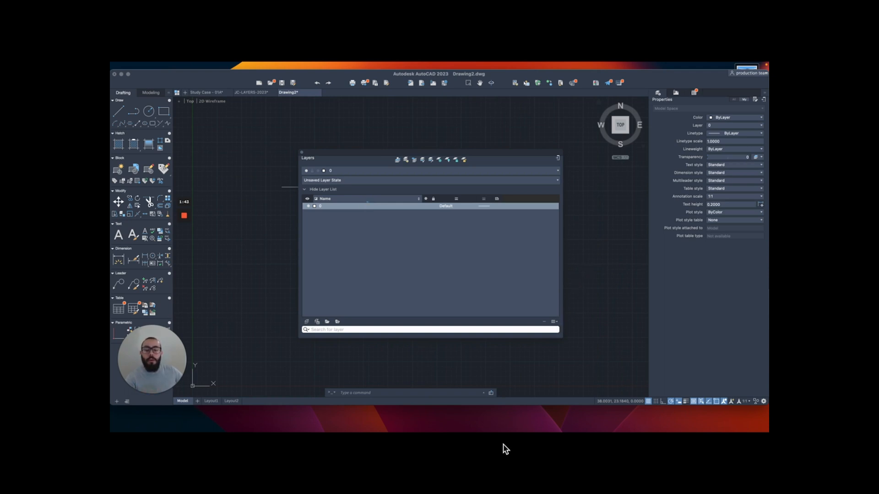
mouse_move(306, 321)
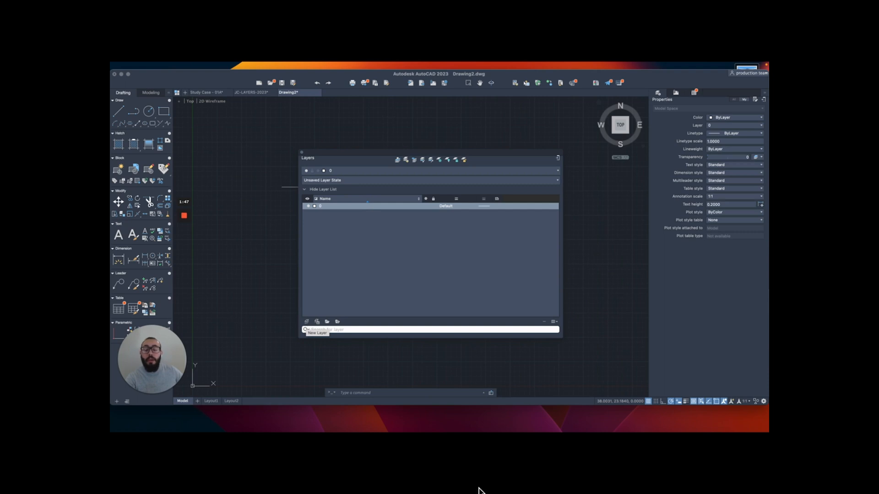
mouse_move(306, 325)
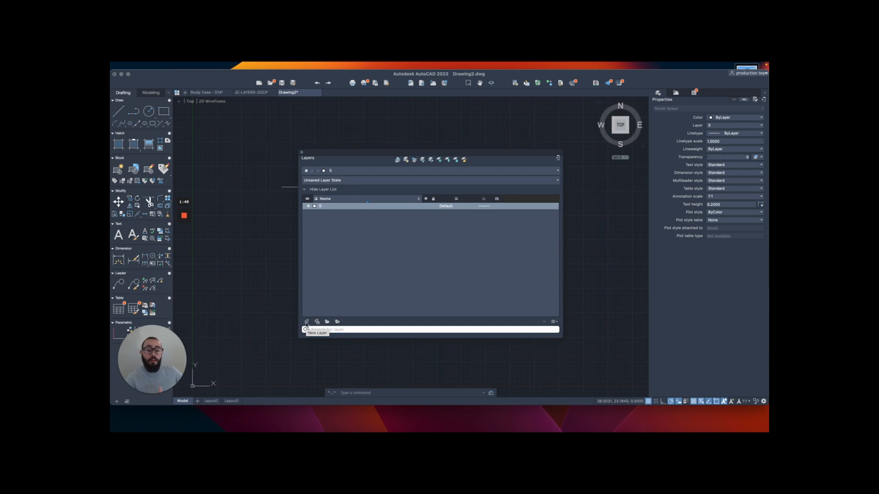
Step: Create a new layer in the Layers palette and name it A-PL
click(307, 322)
text(A-PL)
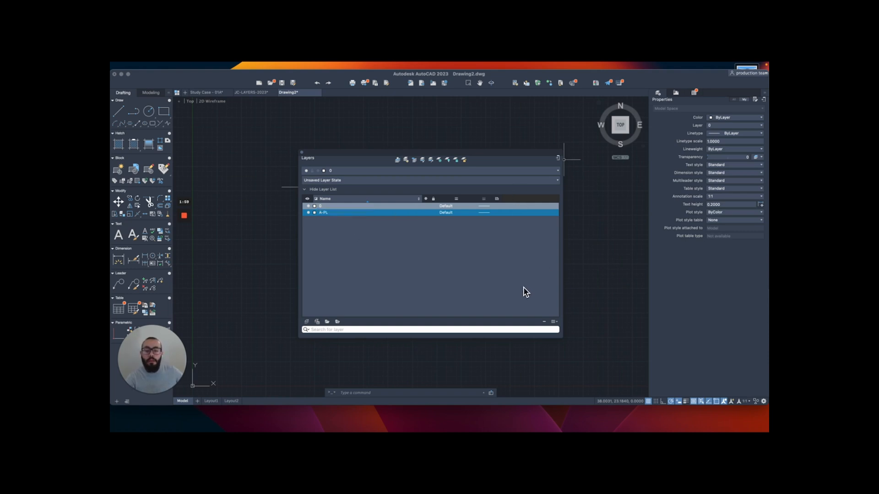
mouse_move(481, 489)
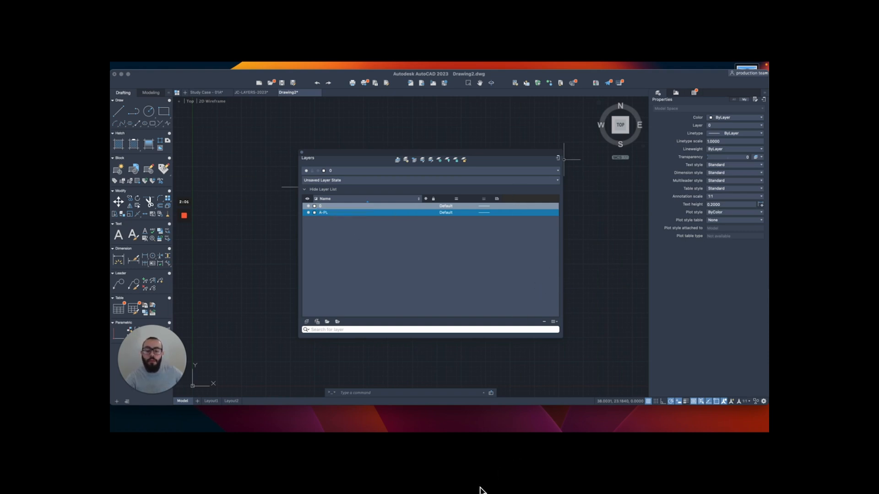
Step: Add several placeholder layers and rename them to architectural names such as A-TEXT
click(307, 322)
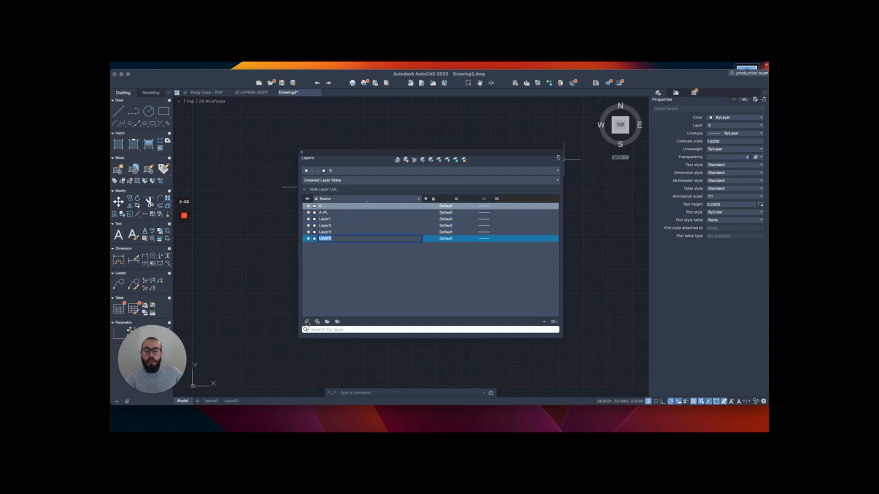
click(306, 322)
text(A-WALLS)
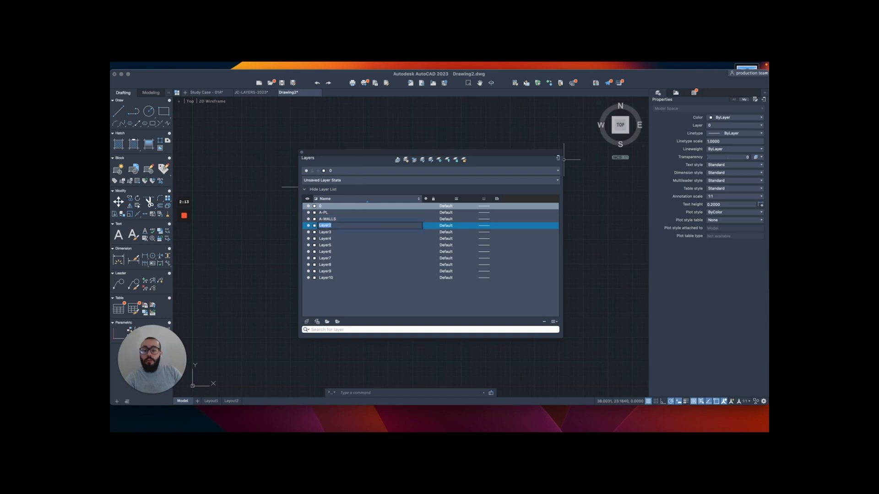
text(A-WD)
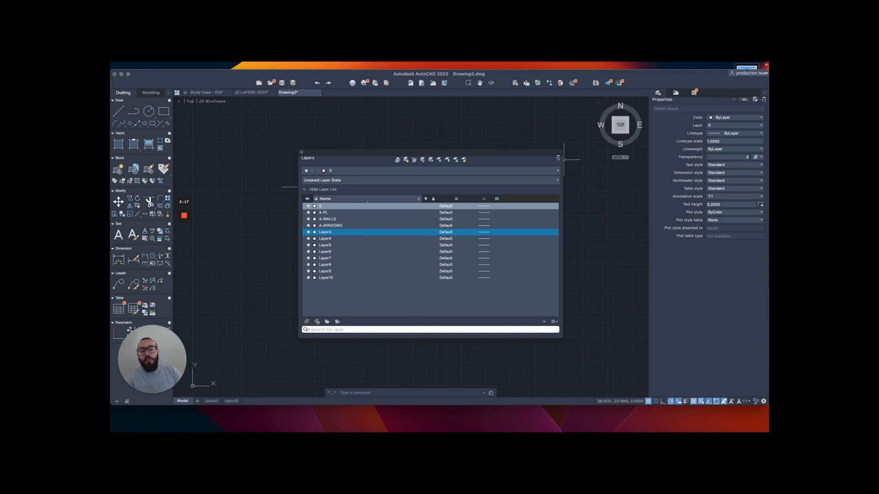
double_click(326, 232)
text(A-DOORS)
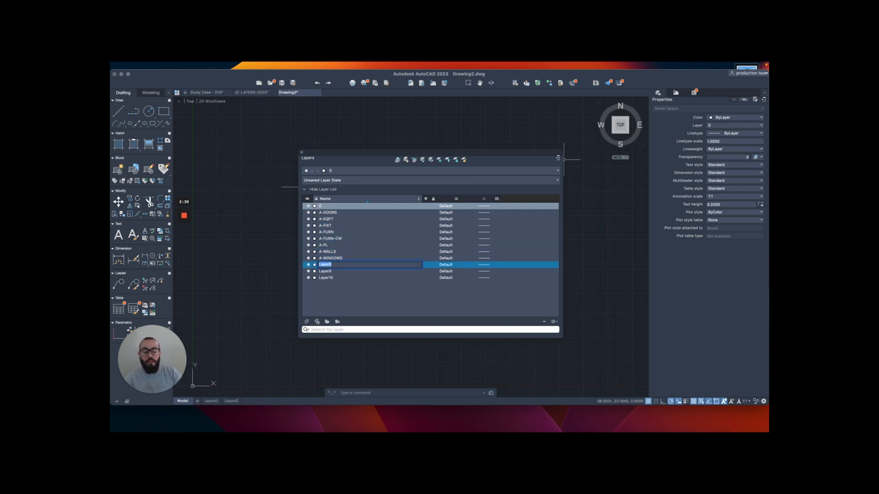
text(A-TEXT)
click(369, 277)
text(A-HATCH)
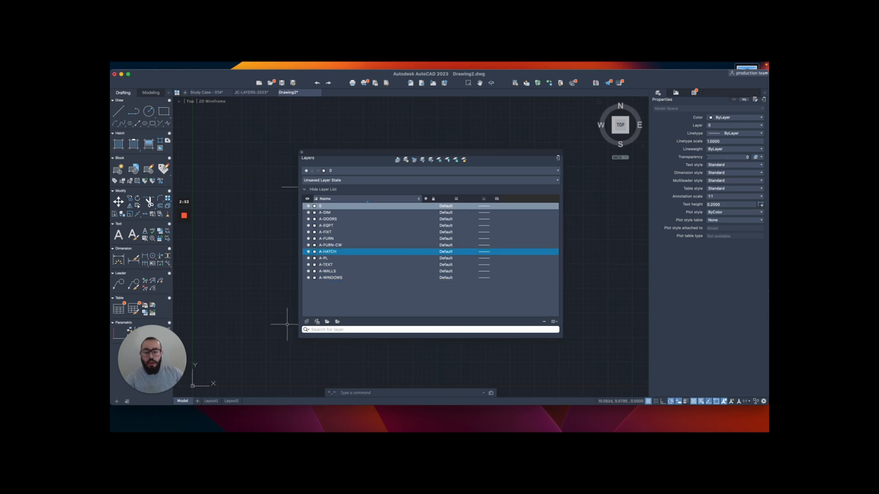
Step: Add one more layer named A-TITLEBLOCK
click(317, 321)
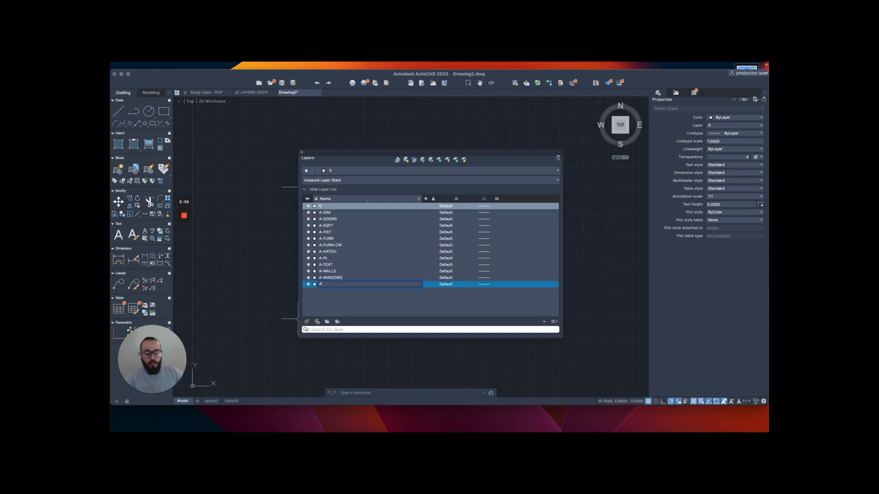
text(-TITLEBLOCK)
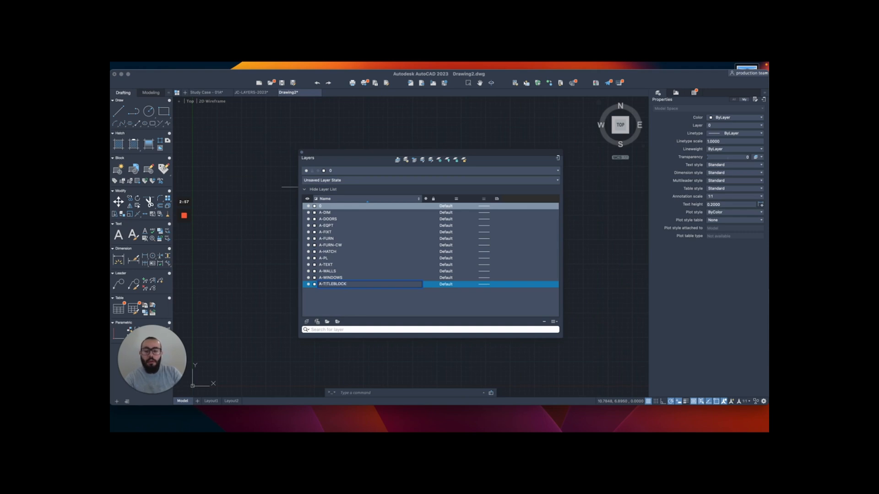
click(204, 92)
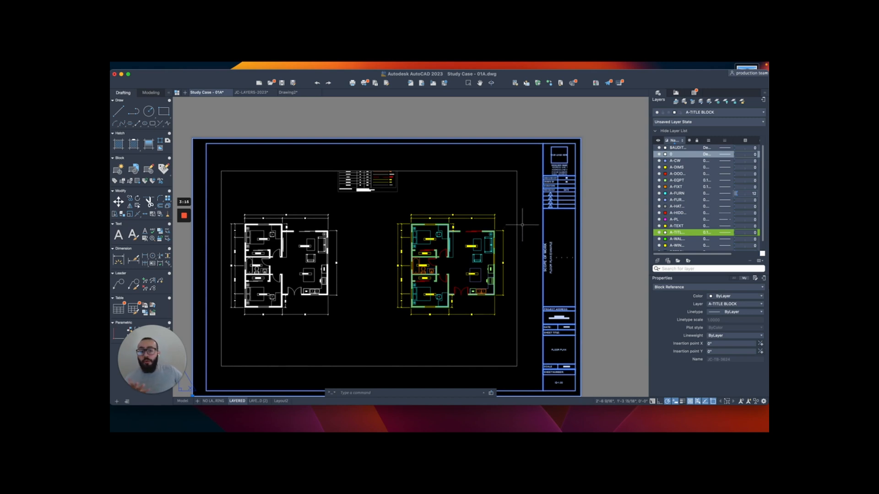
mouse_move(521, 231)
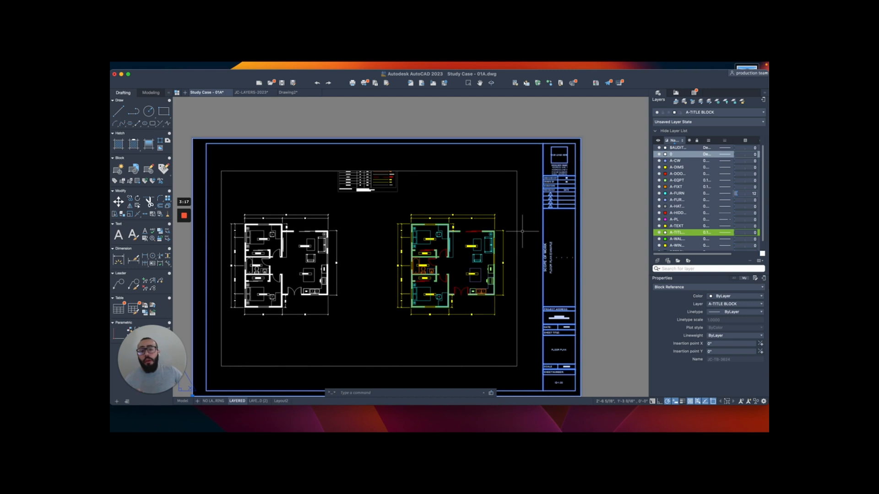
mouse_move(527, 227)
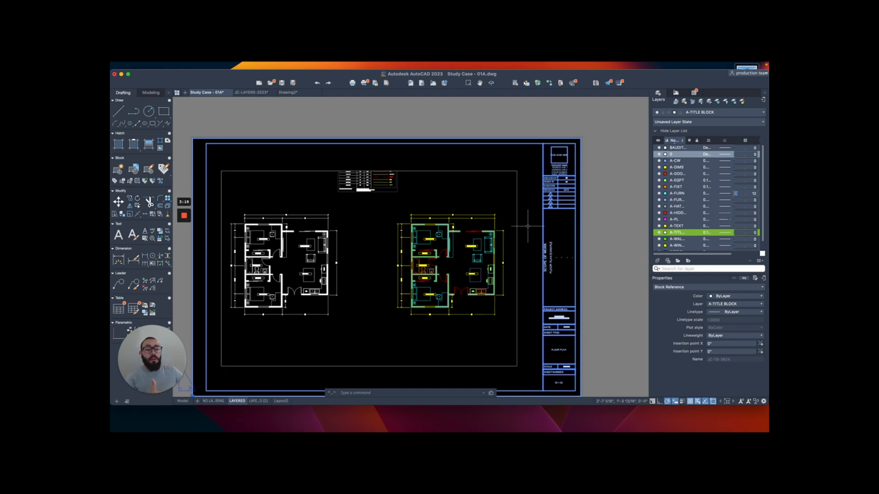
mouse_move(474, 214)
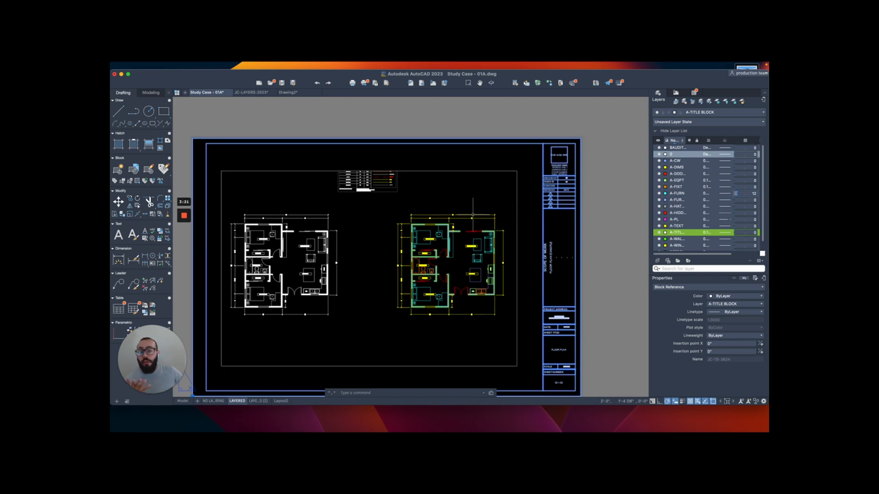
mouse_move(249, 142)
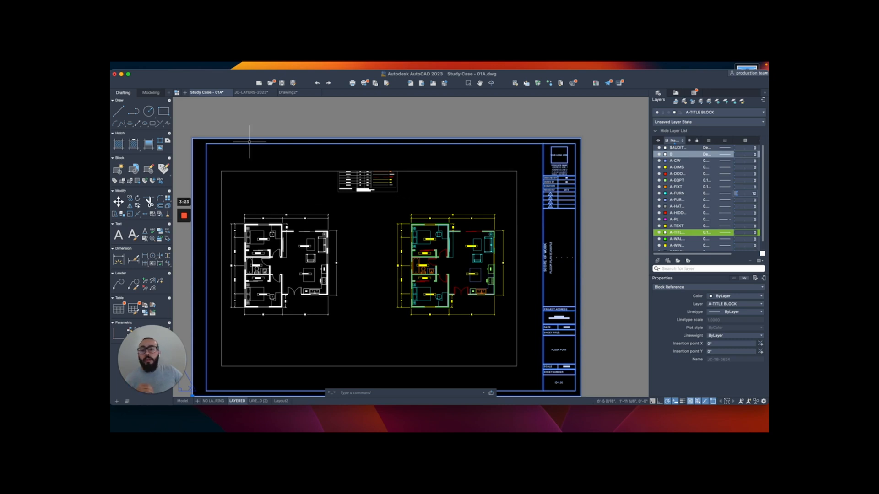
Step: Switch to the Drawing2 document tab
click(287, 92)
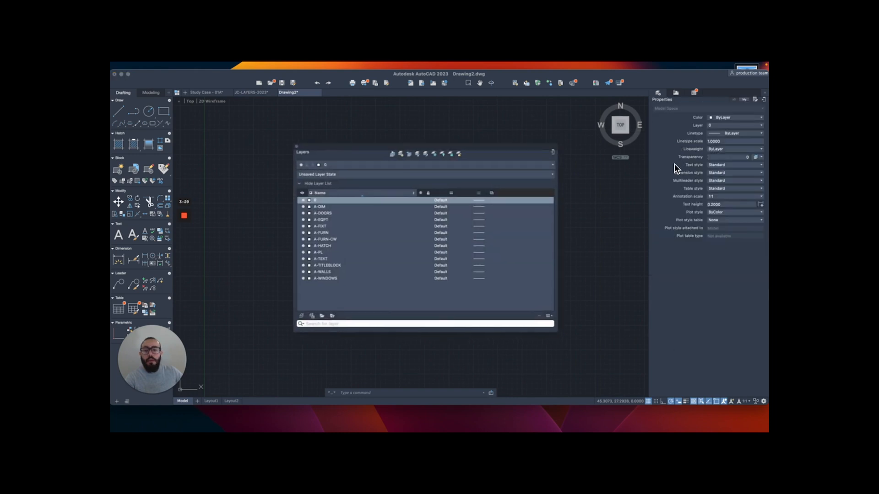
mouse_move(553, 381)
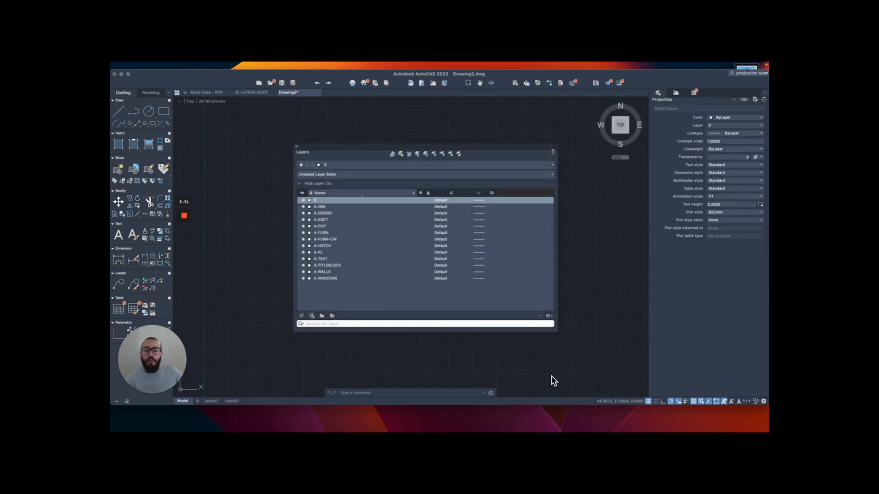
mouse_move(539, 274)
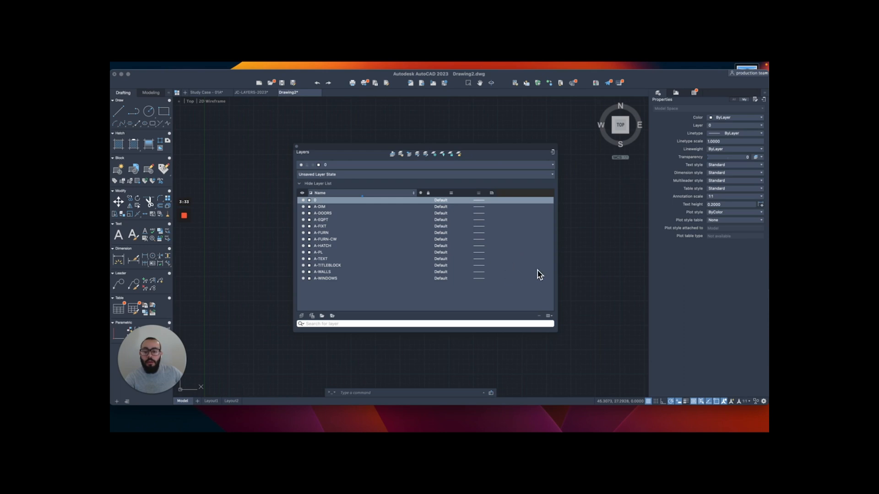
mouse_move(481, 357)
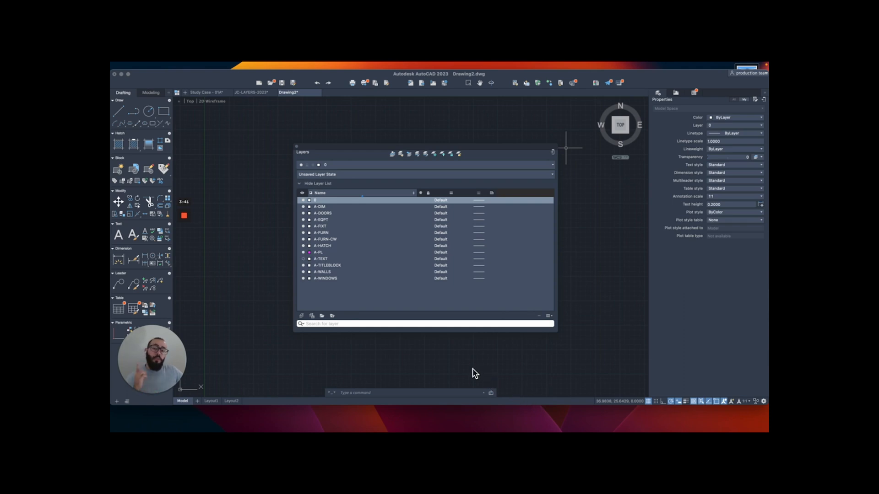
mouse_move(480, 388)
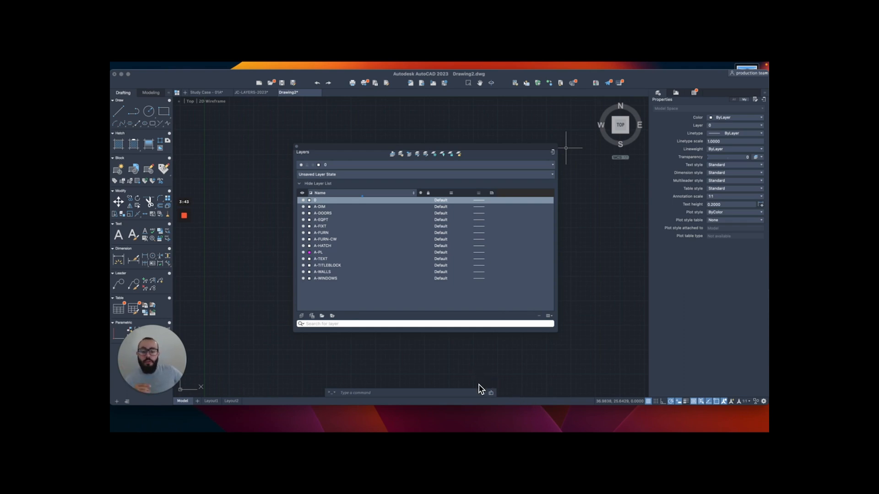
mouse_move(500, 396)
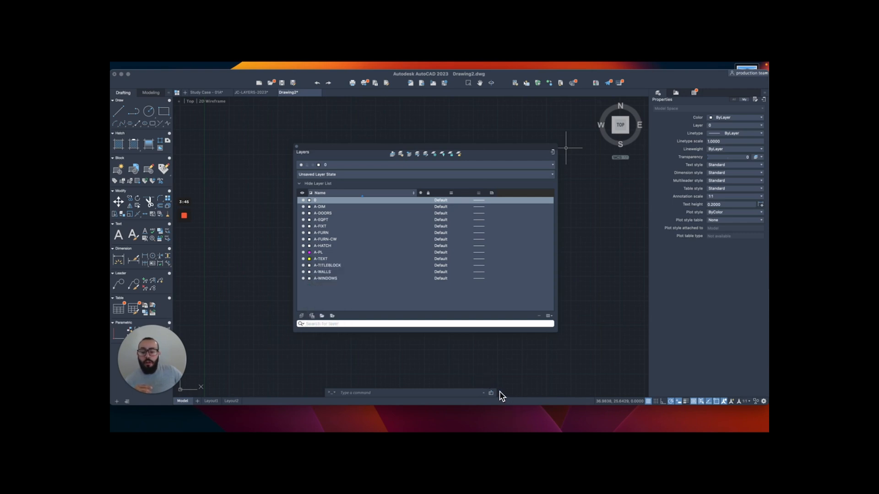
mouse_move(495, 372)
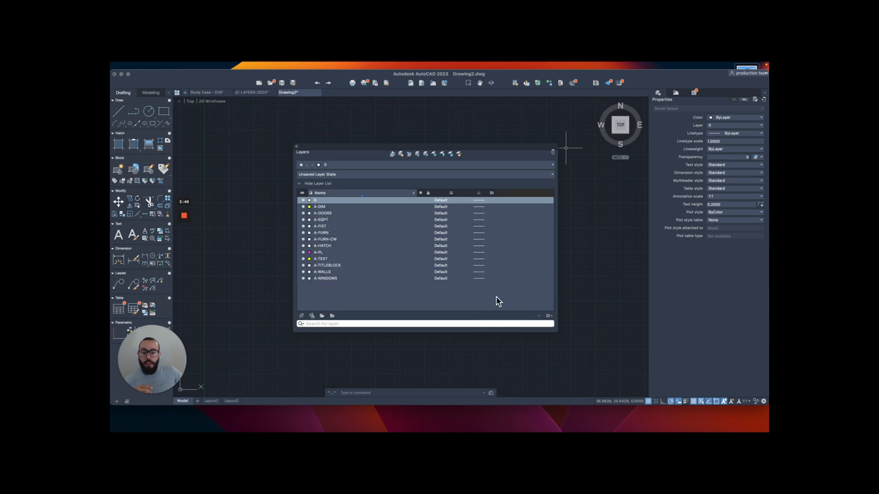
Step: Pick dropdown colours for several layers, including A-WALLS and A-FURN
click(309, 212)
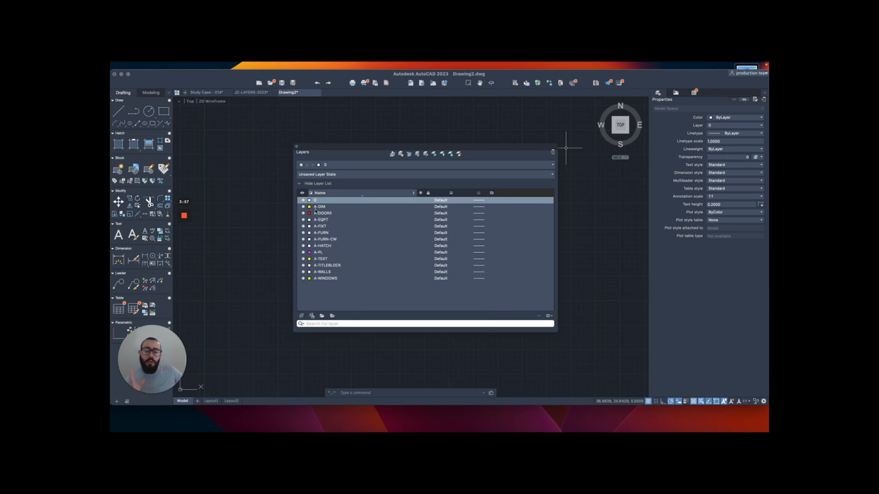
mouse_move(507, 282)
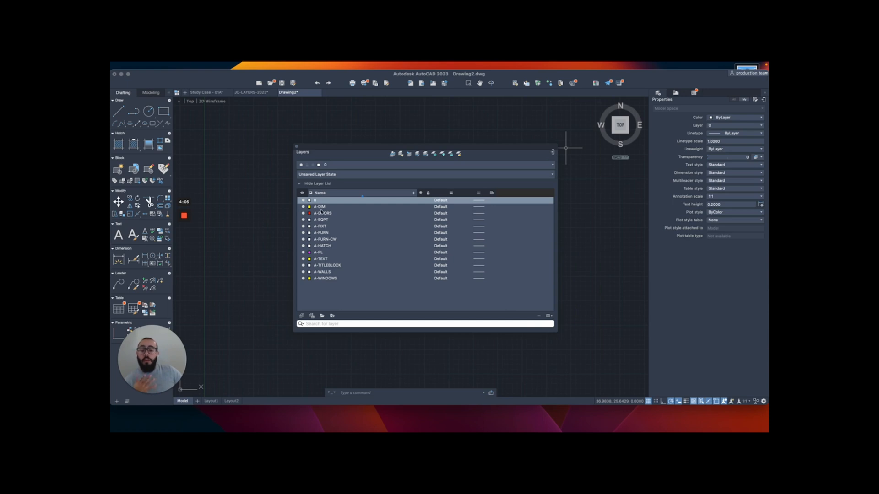
mouse_move(512, 283)
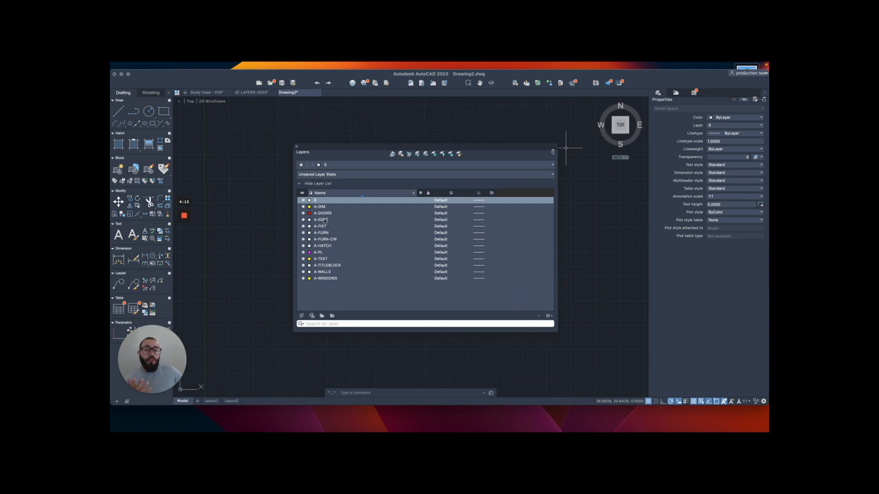
mouse_move(511, 298)
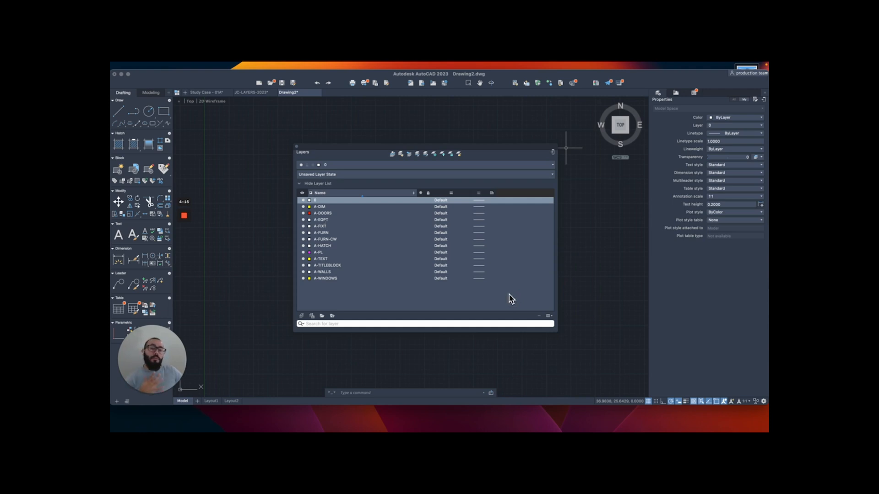
mouse_move(527, 313)
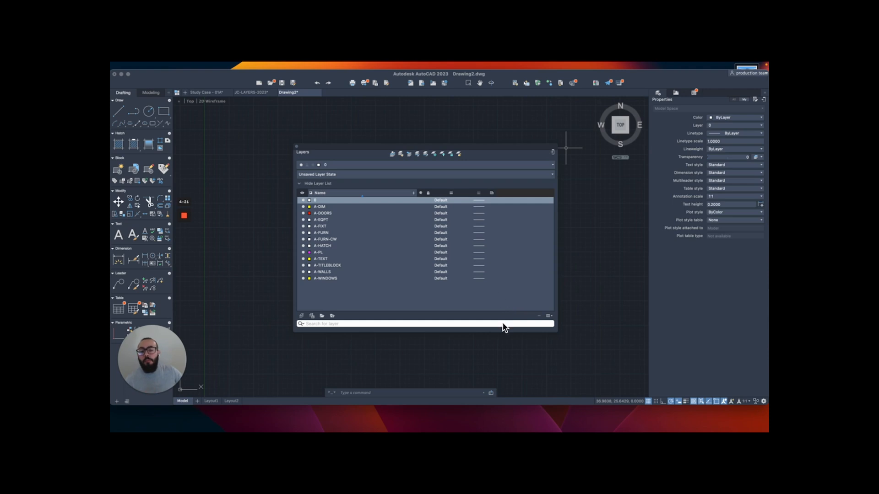
click(309, 278)
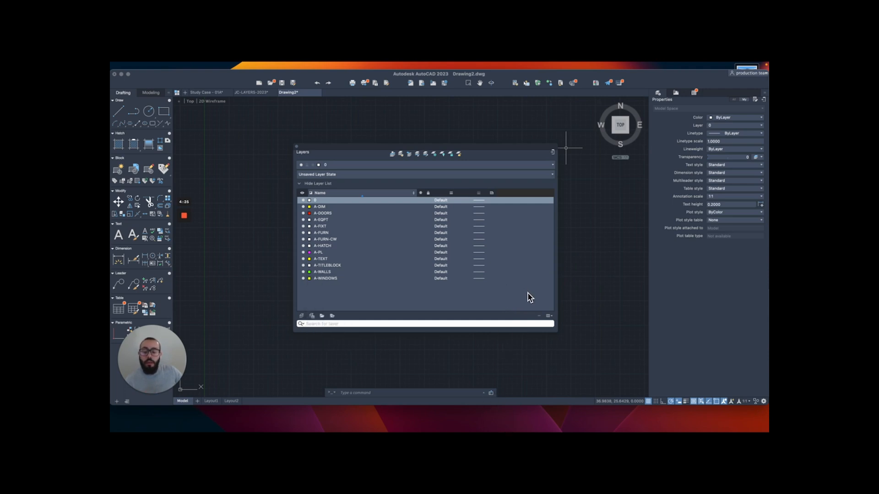
mouse_move(527, 302)
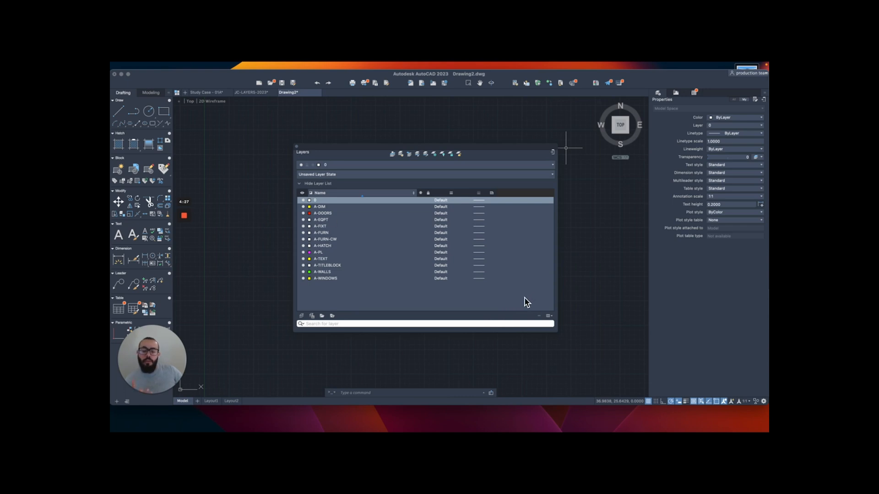
mouse_move(500, 357)
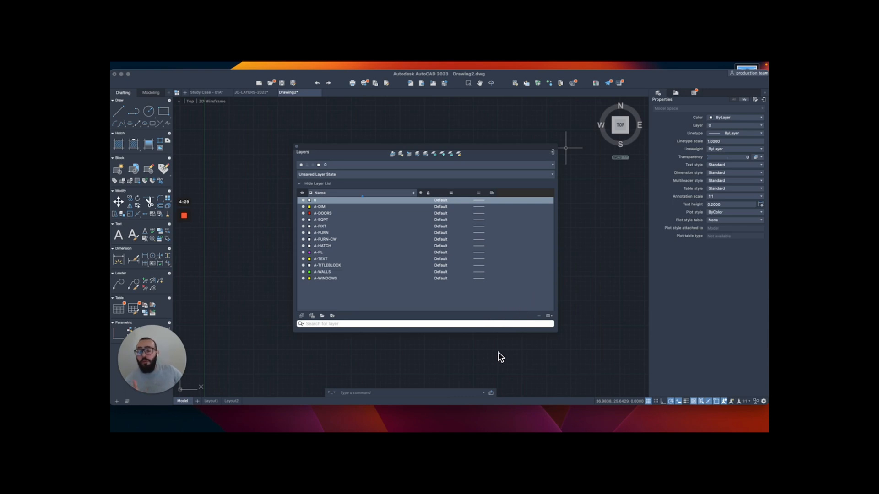
click(309, 245)
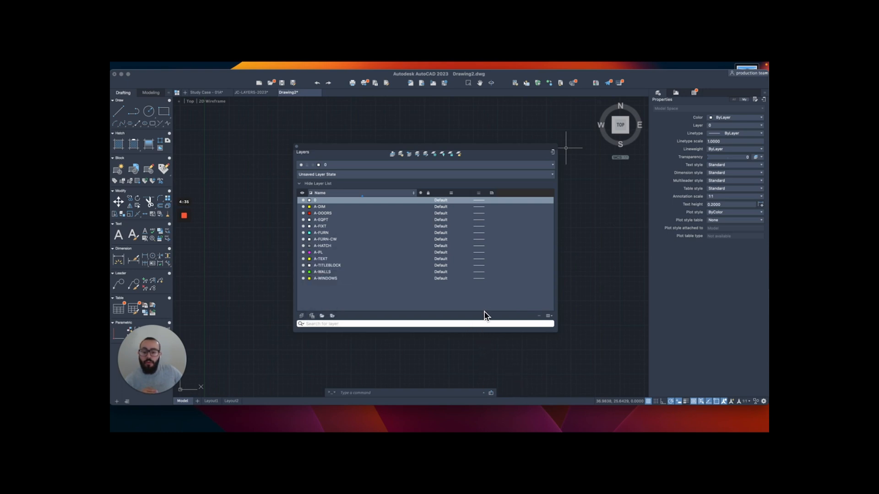
Step: Give the A-FIXT layer a lime green index colour from the Color Palette
click(309, 225)
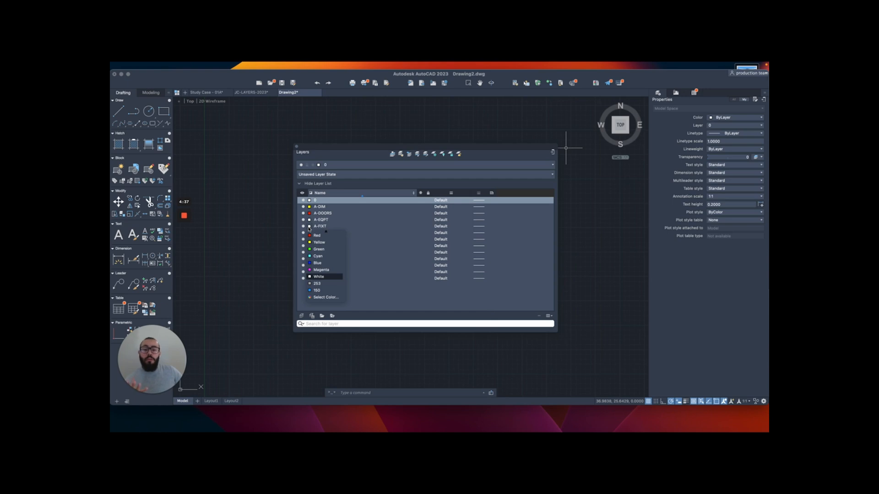
mouse_move(487, 309)
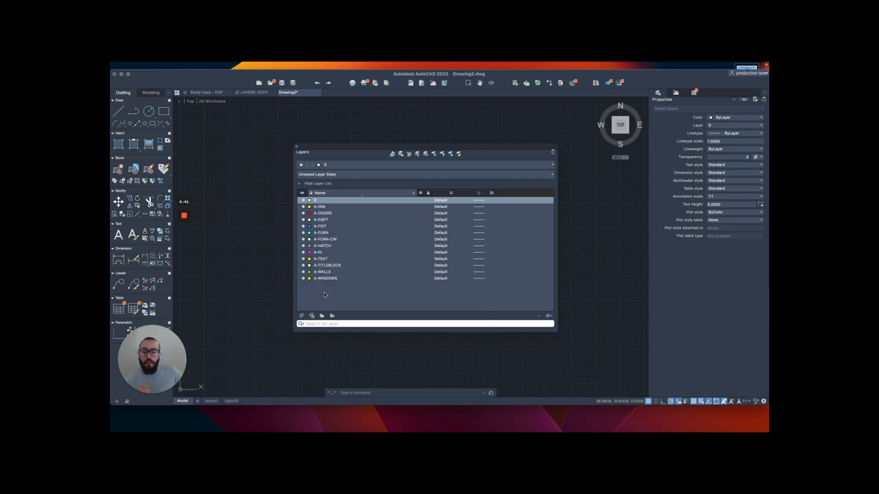
click(309, 200)
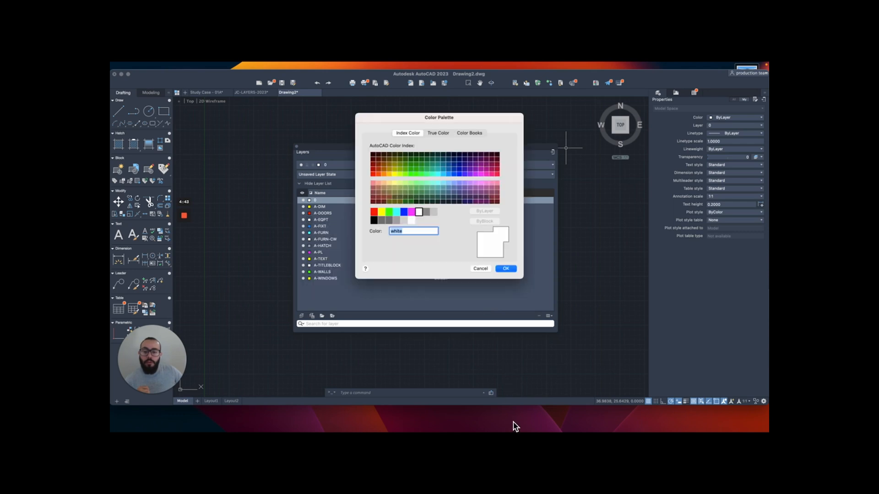
click(399, 174)
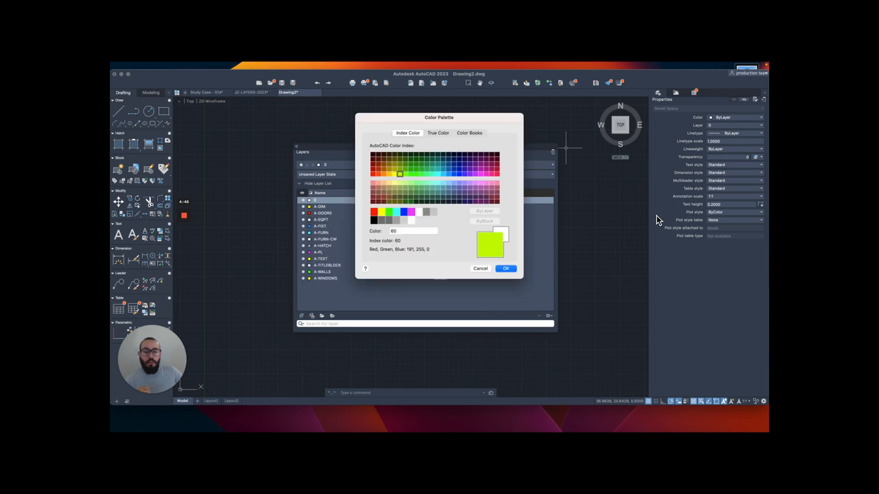
click(505, 269)
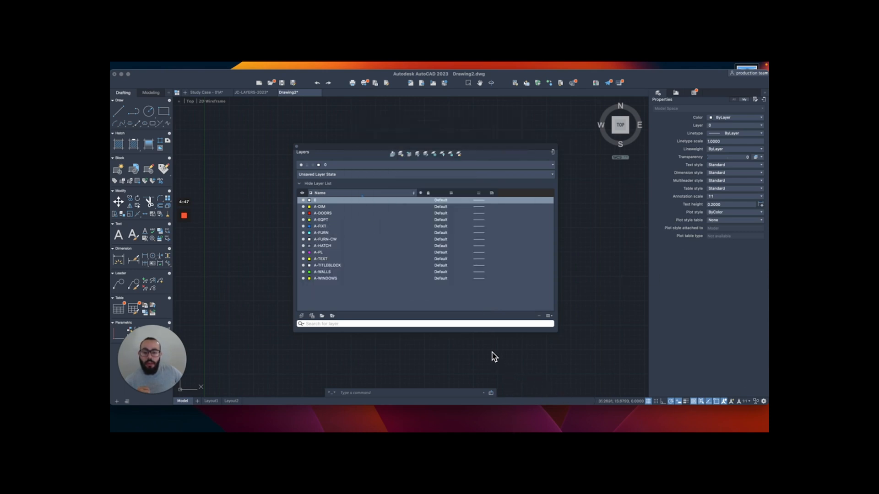
Step: Give another layer the purple index colour 190
click(309, 240)
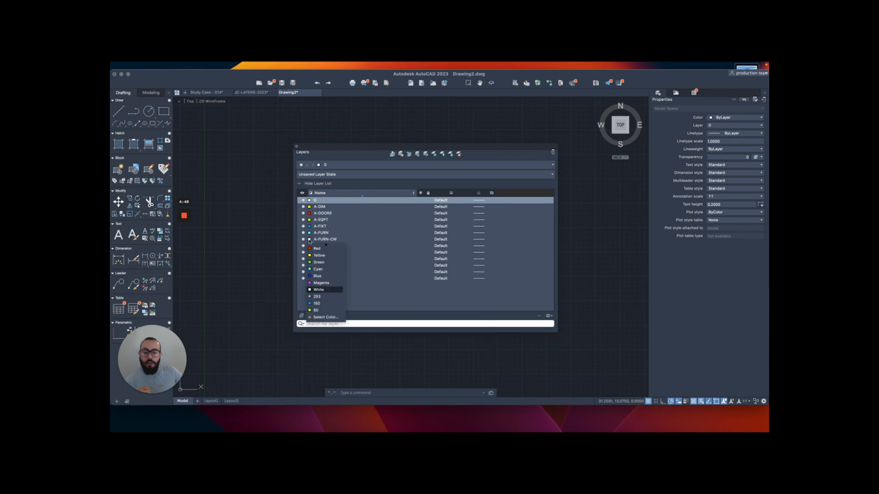
click(324, 317)
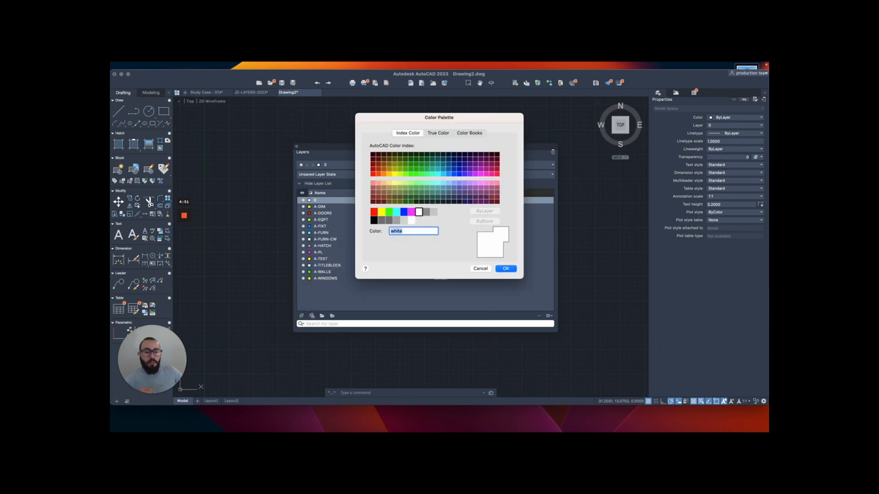
click(470, 174)
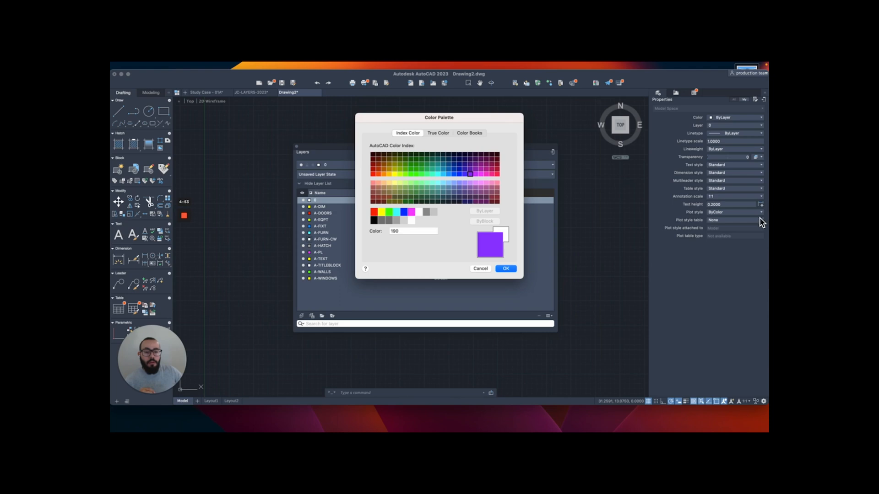
click(504, 269)
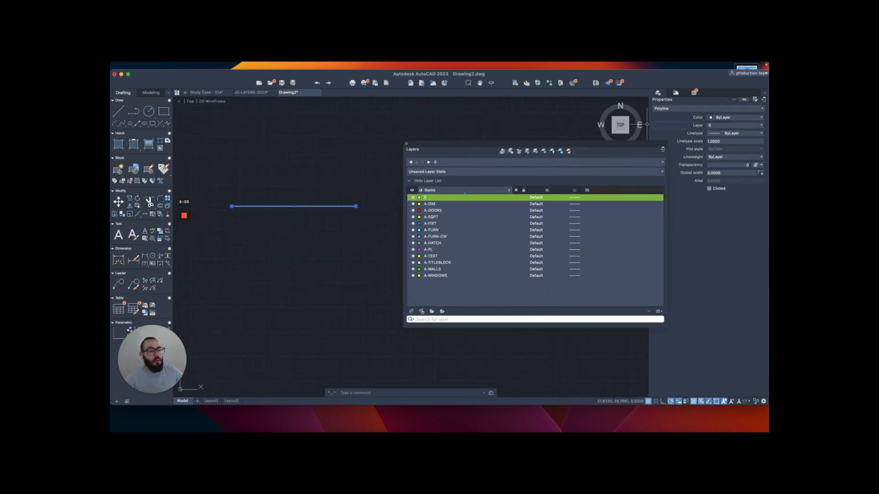
Step: Draw a column of short horizontal lines, each on a different coloured layer
click(760, 125)
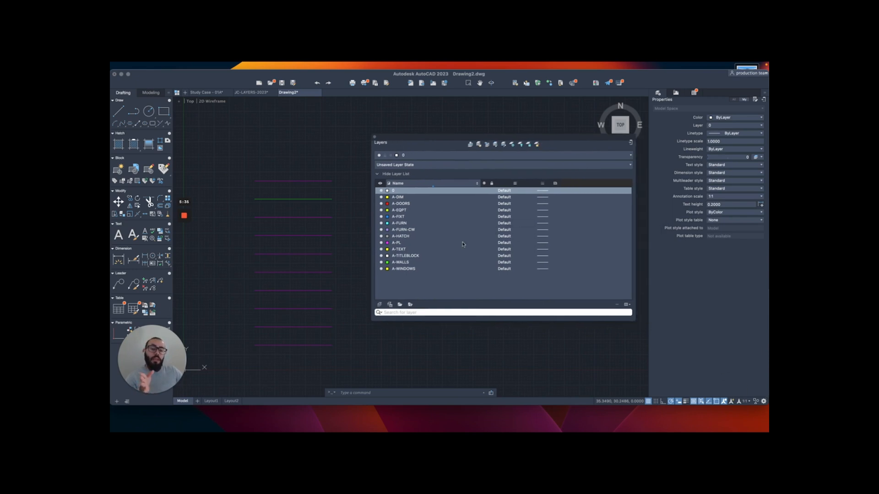
mouse_move(711, 257)
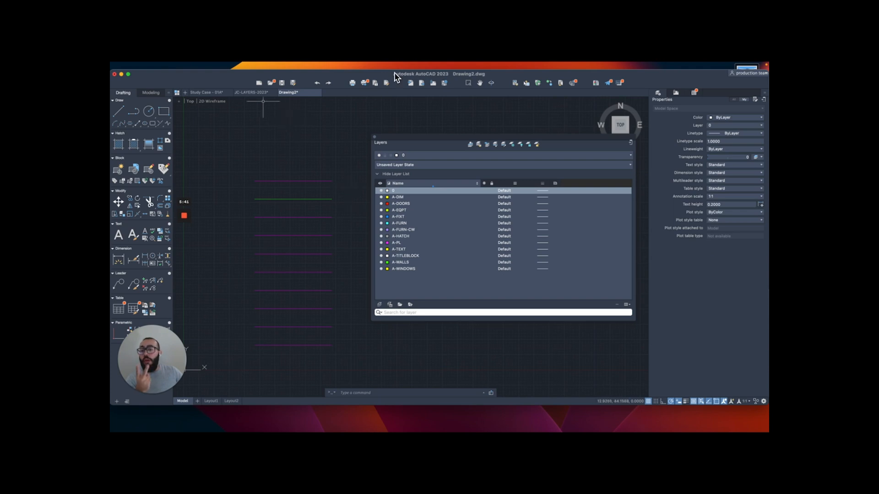
click(251, 93)
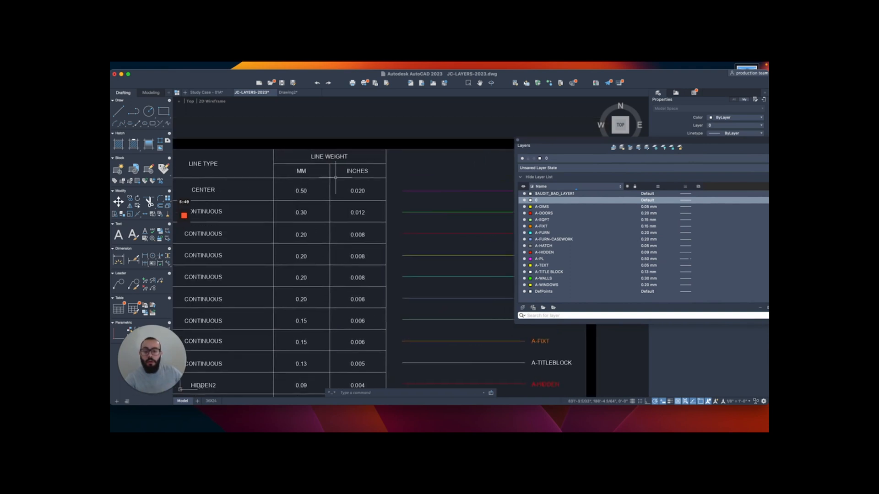
scroll(down, 3)
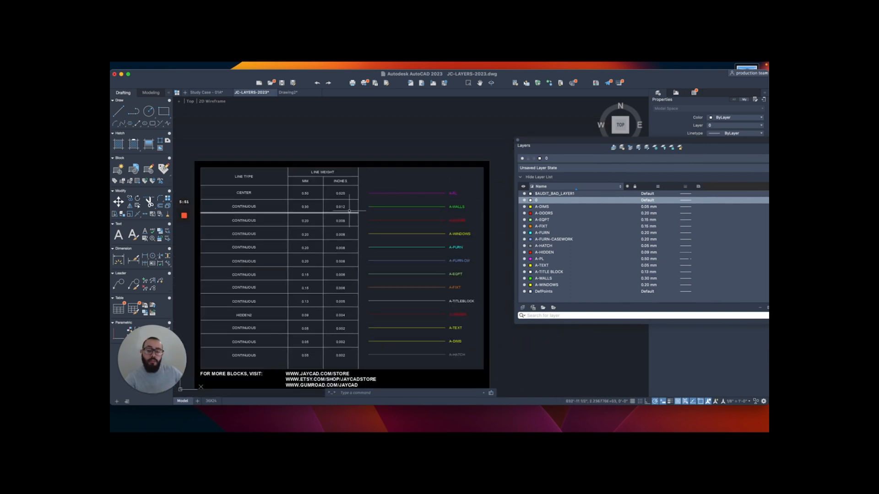
mouse_move(320, 207)
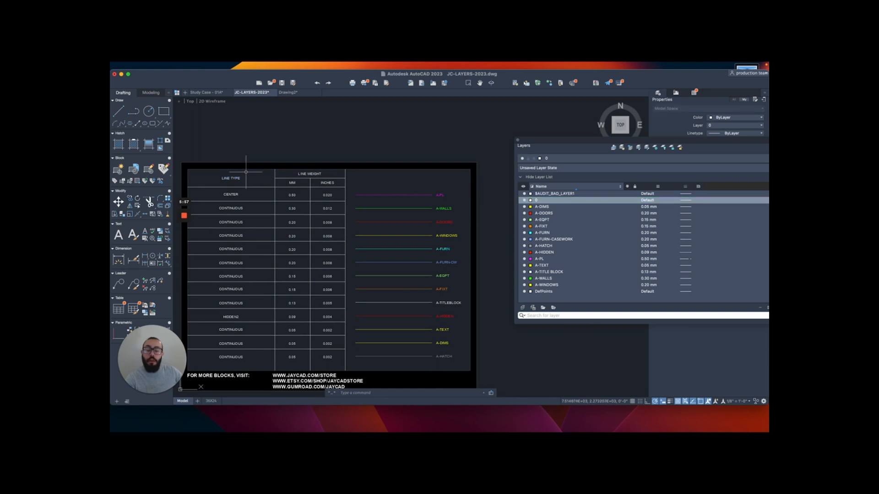
scroll(up, 3)
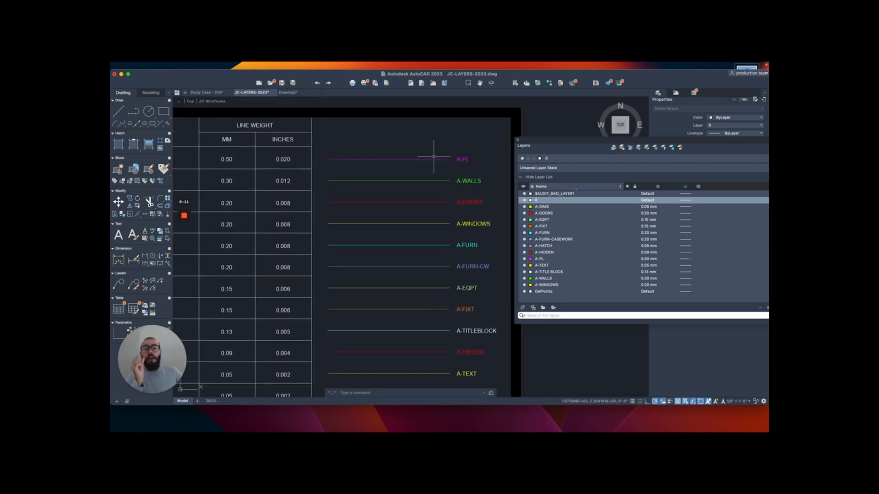
scroll(down, 3)
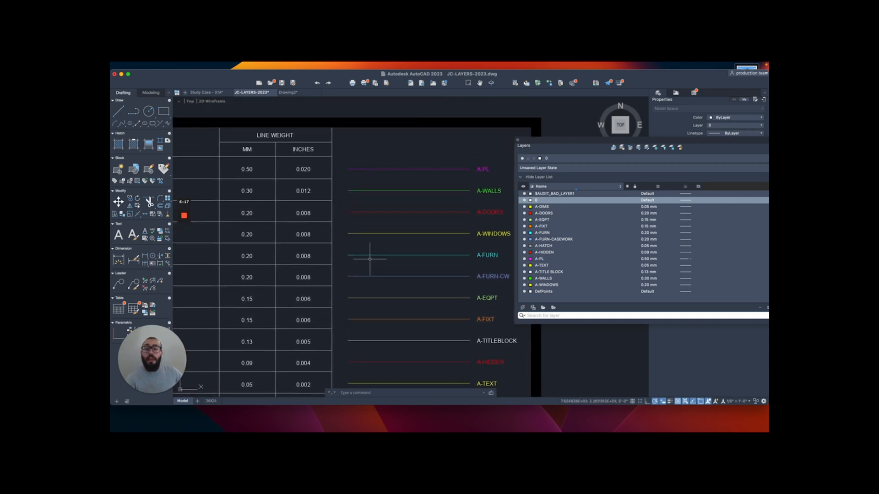
click(287, 92)
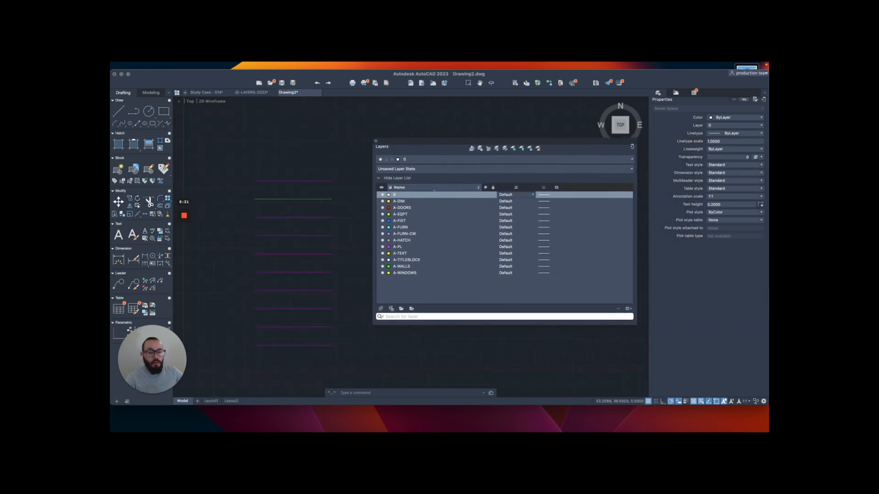
Step: Select A-PL in the Layers palette and set its lineweight to 0.50 mm
click(398, 246)
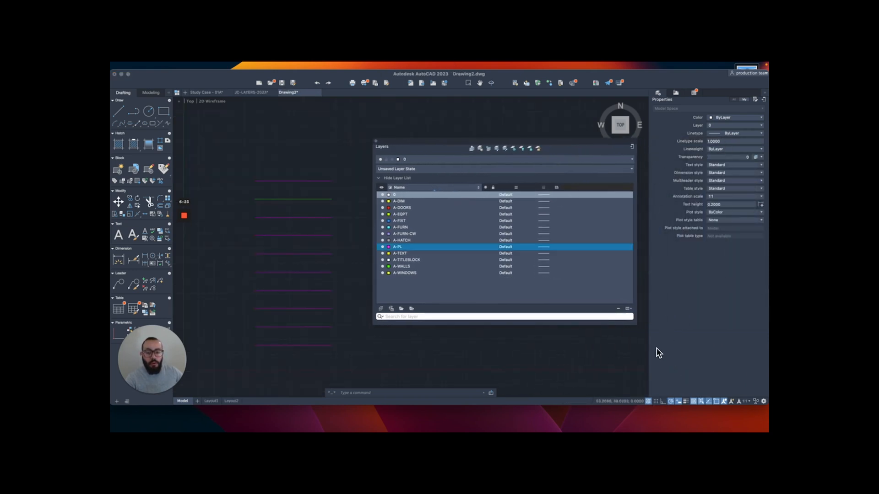
click(543, 247)
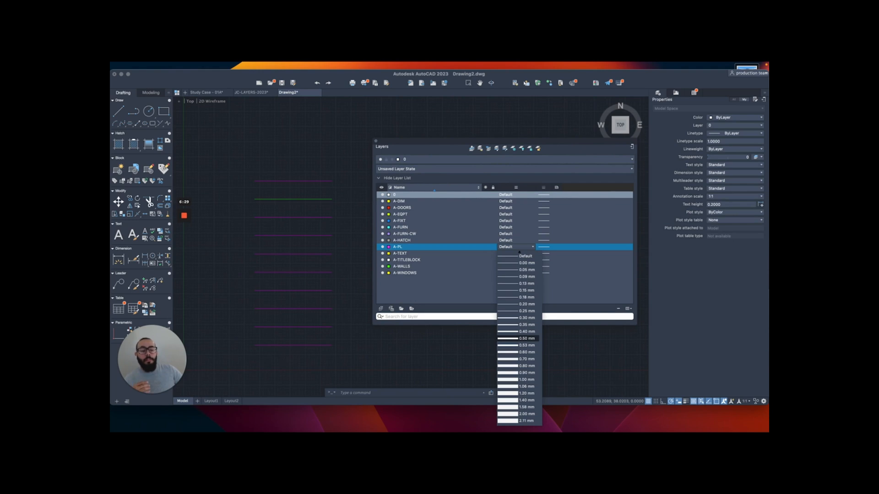
click(525, 338)
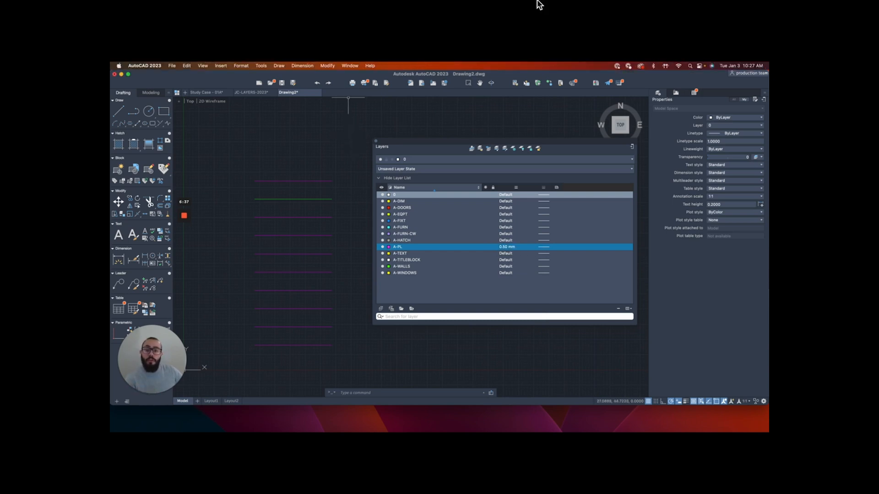
Step: Set lineweight units to inches in Format > Lineweight, so A-PL reads 0.020"
click(241, 66)
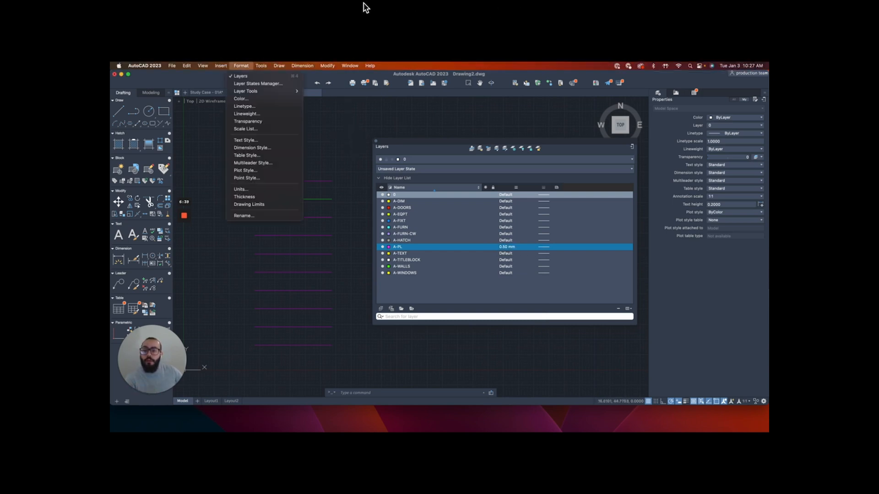
mouse_move(245, 170)
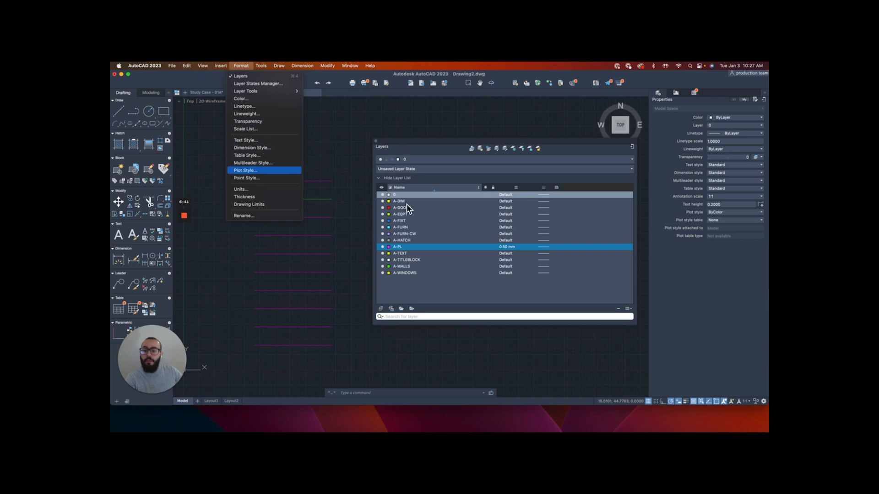
mouse_move(256, 115)
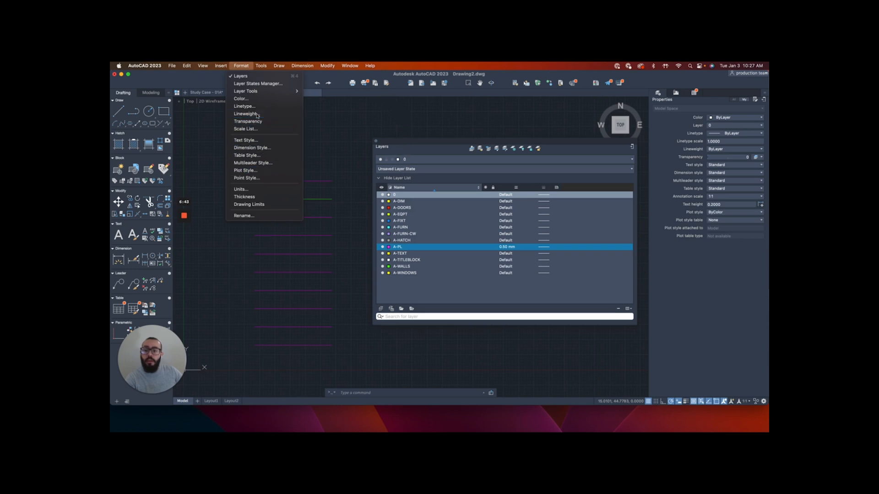
click(245, 114)
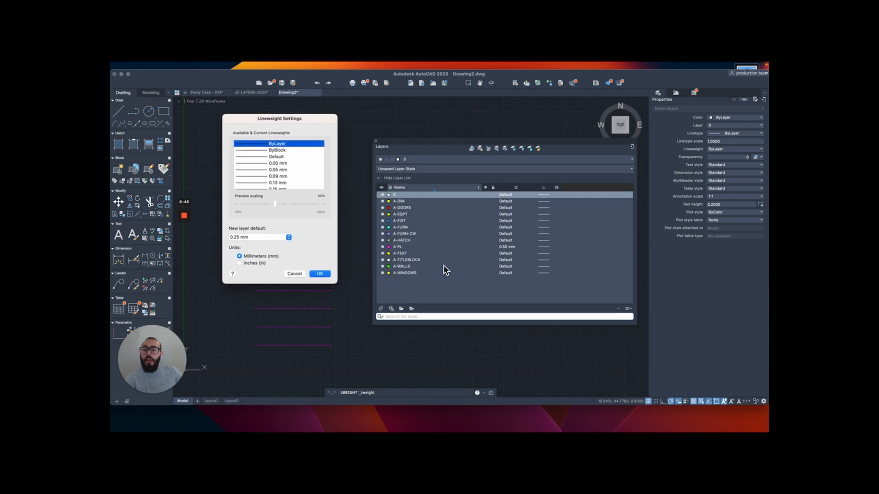
click(239, 264)
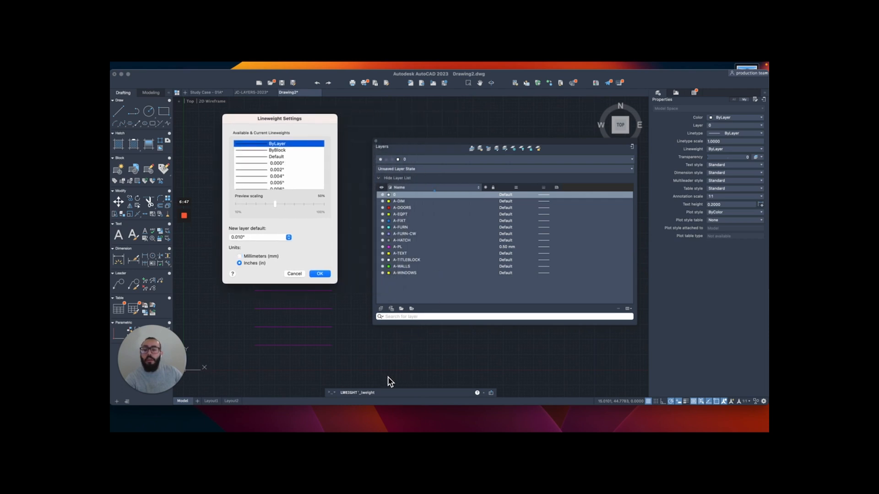
mouse_move(509, 401)
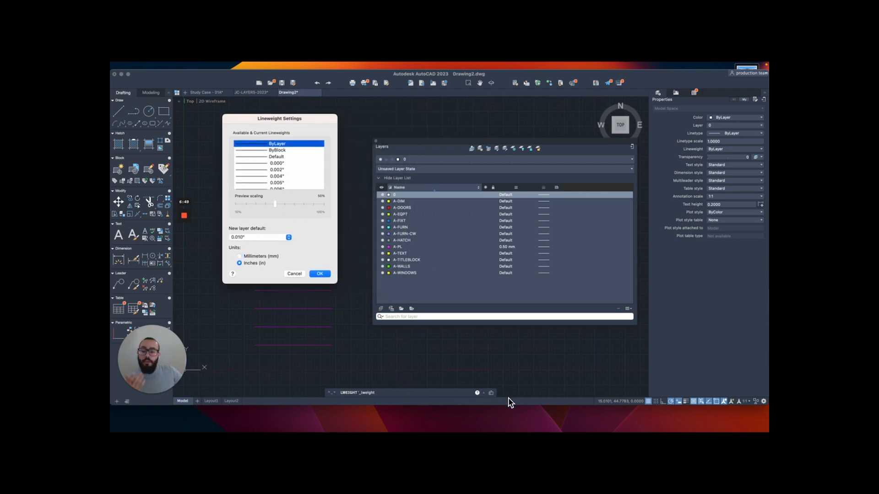
click(319, 274)
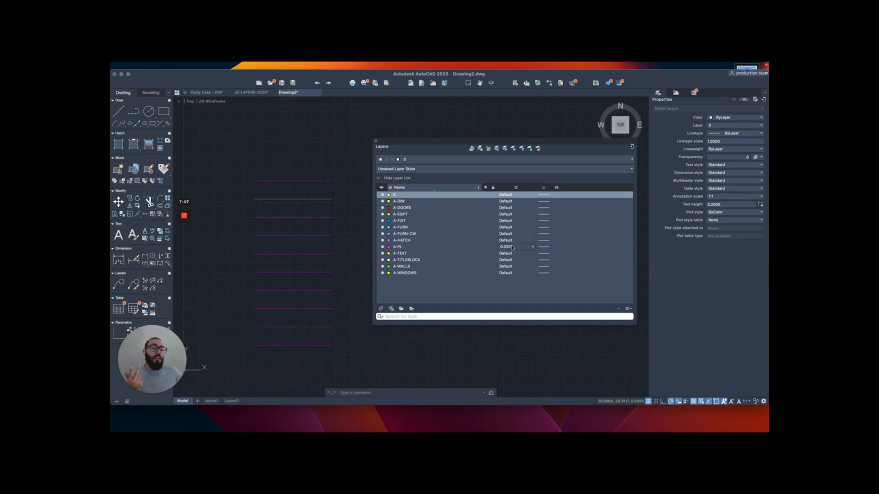
mouse_move(511, 247)
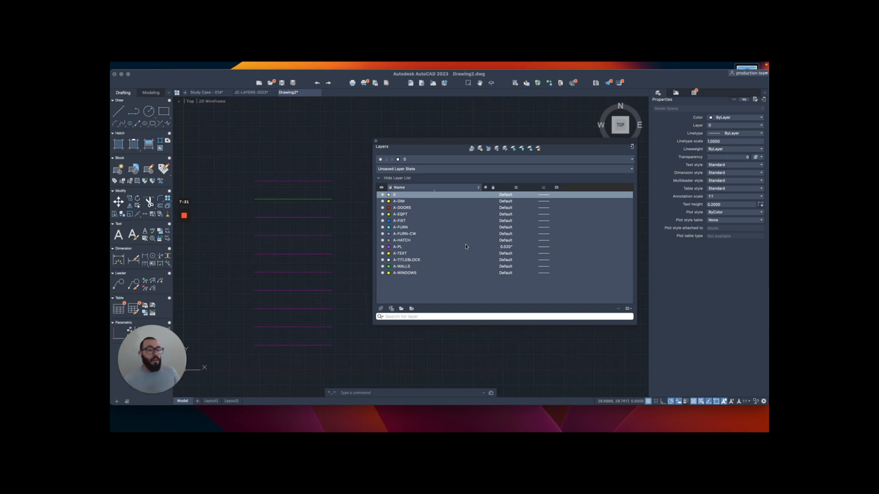
mouse_move(766, 329)
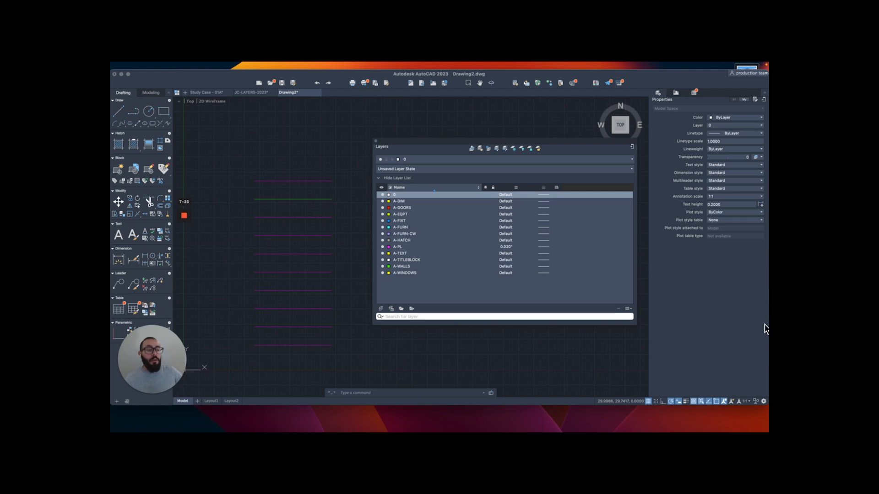
mouse_move(556, 197)
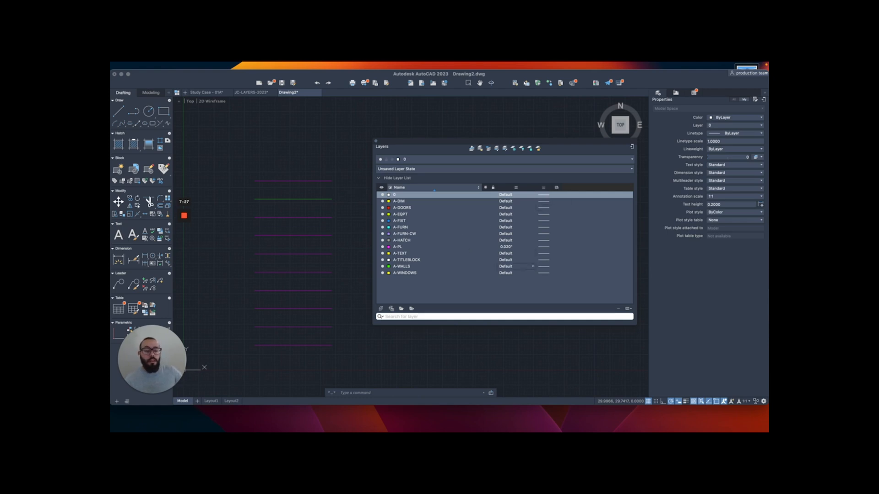
Step: Compare inch lineweights in JC-LAYERS-2023, then bring up A-PL's linetype choices in Drawing2
click(542, 247)
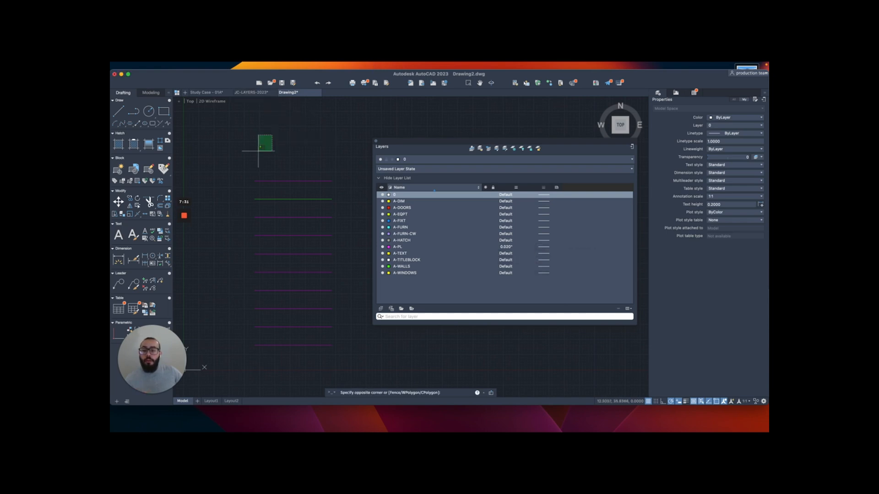
click(251, 92)
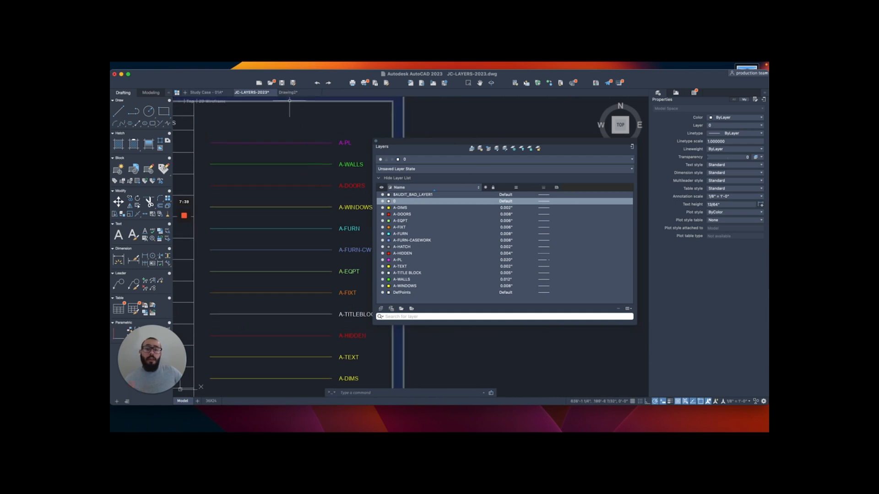
click(288, 92)
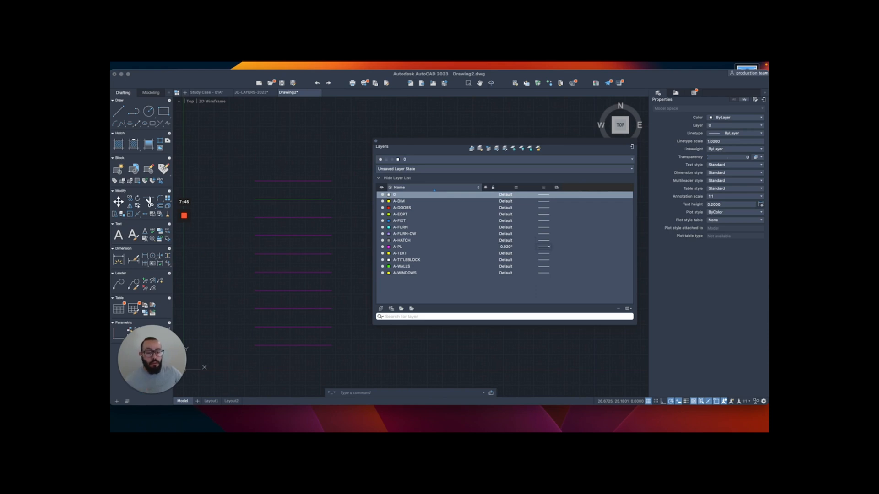
click(542, 253)
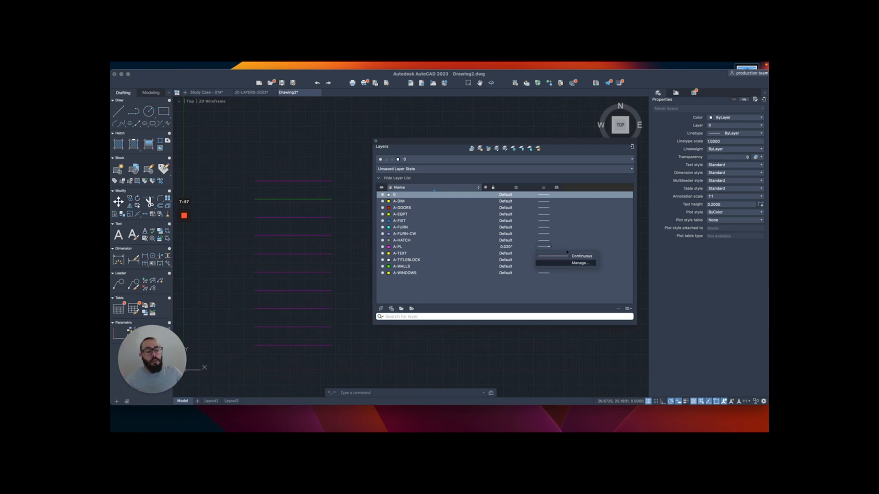
Step: Load the CENTER linetype from the linetype library and close the Select Linetype dialog
click(579, 262)
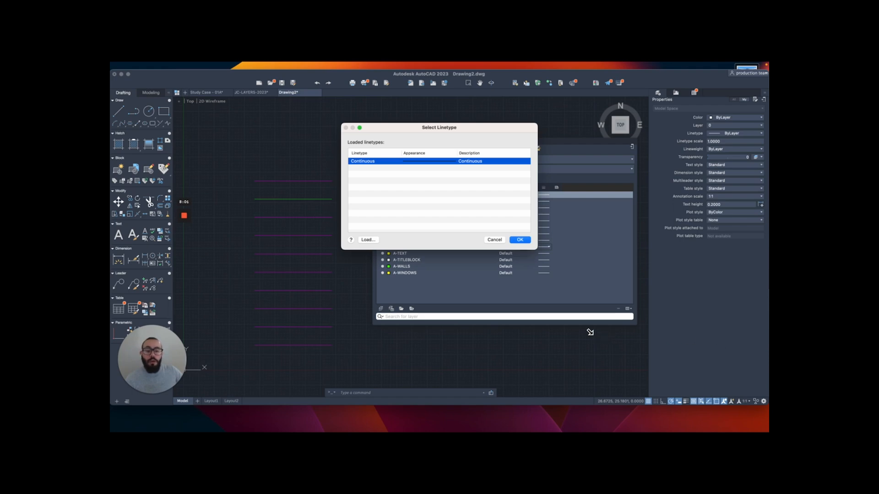
mouse_move(594, 338)
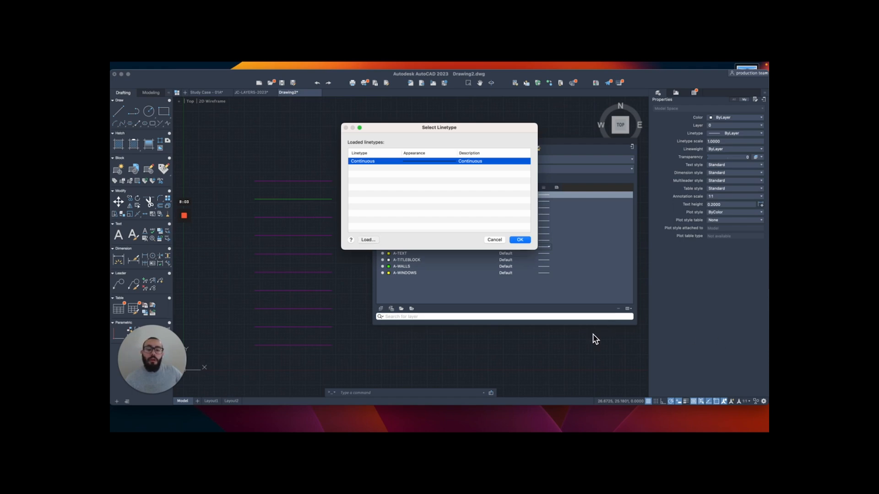
click(367, 240)
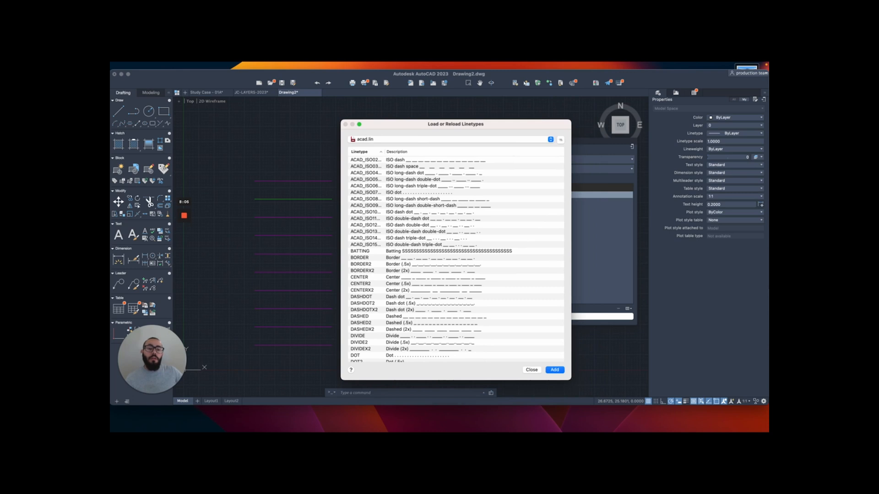
scroll(down, 3)
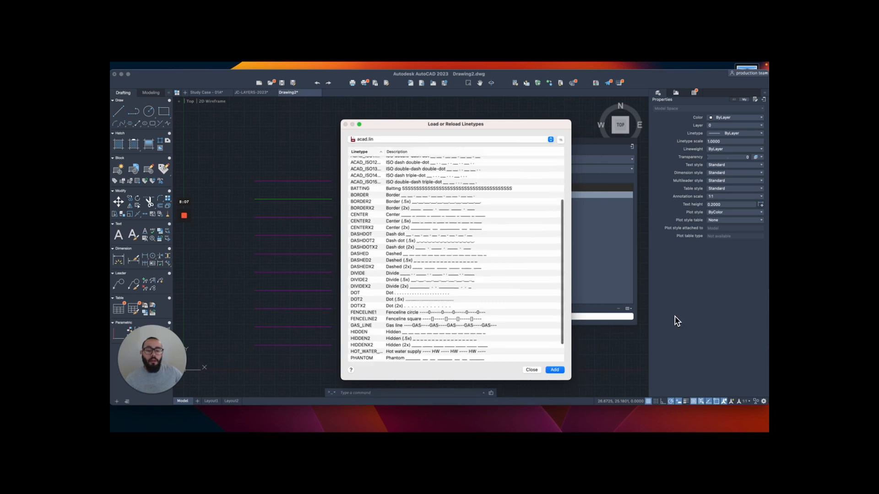
scroll(down, 3)
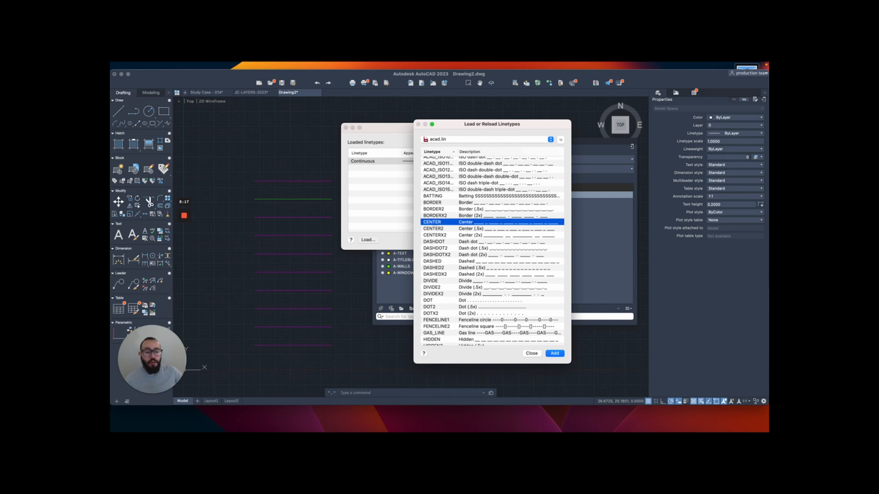
click(554, 353)
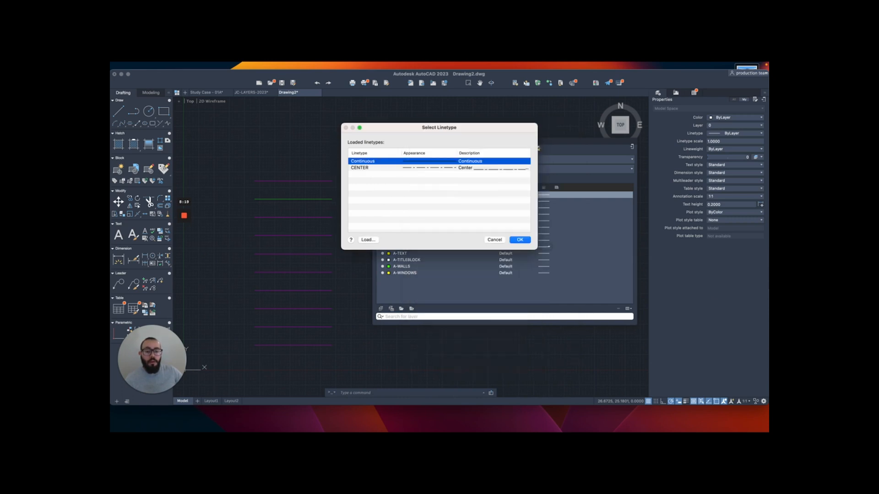
click(519, 240)
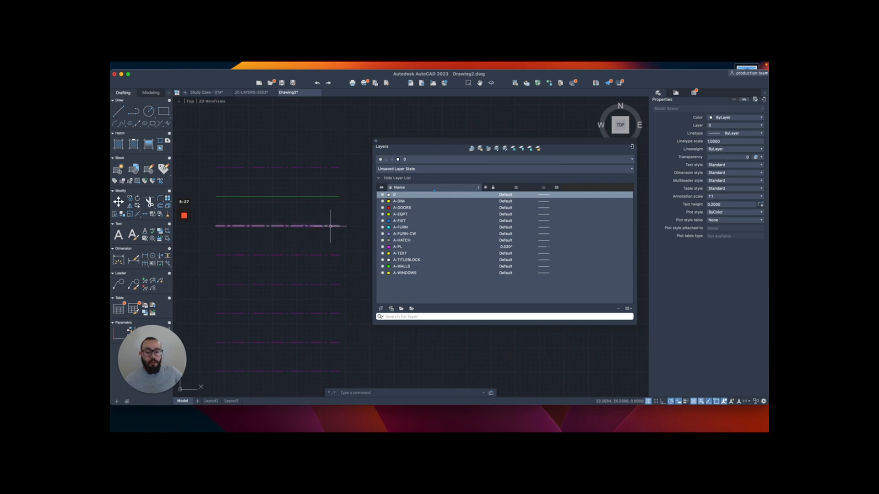
mouse_move(636, 469)
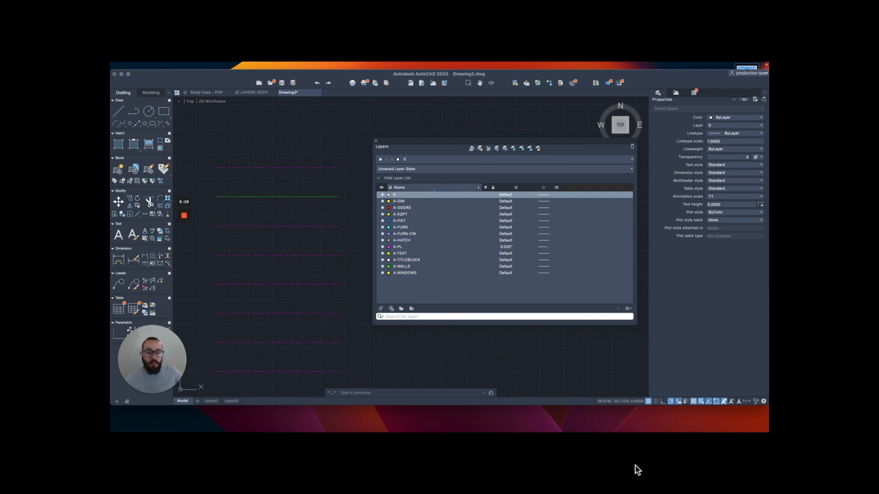
Step: Add the A-HIDDEN layer, then switch to the Study Case - 01A floor plan
click(381, 308)
text(A-HIDDEN)
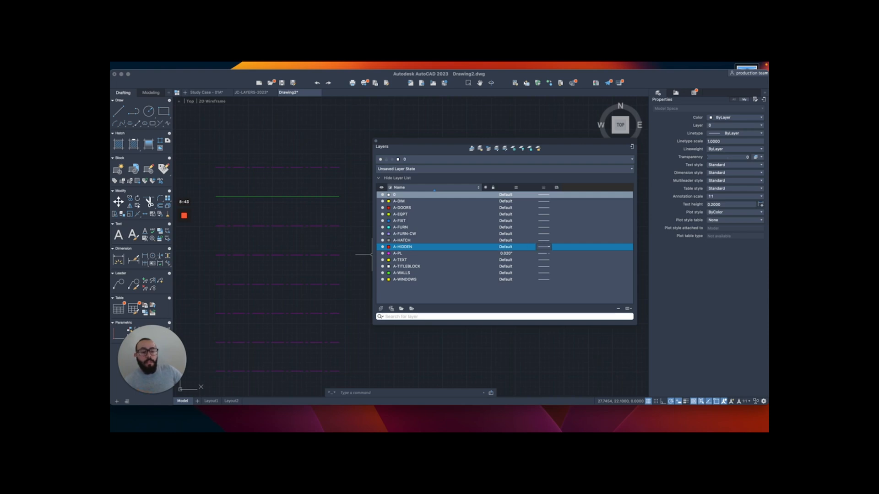
click(542, 247)
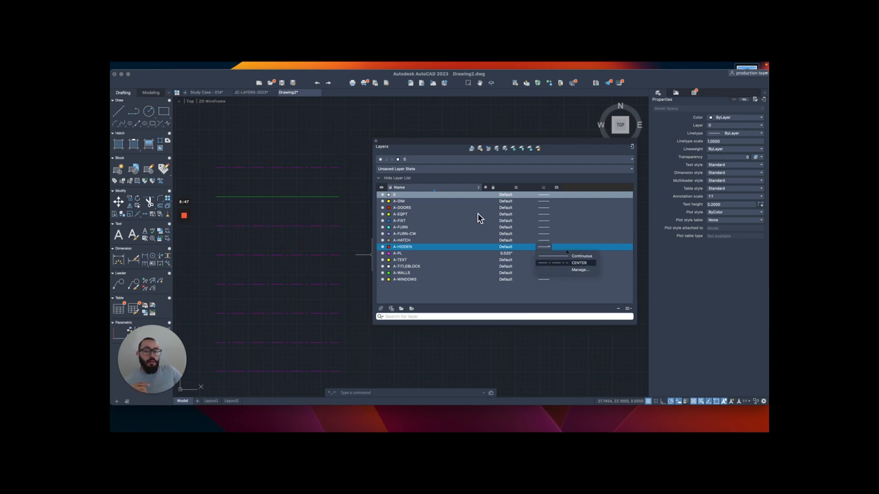
click(204, 92)
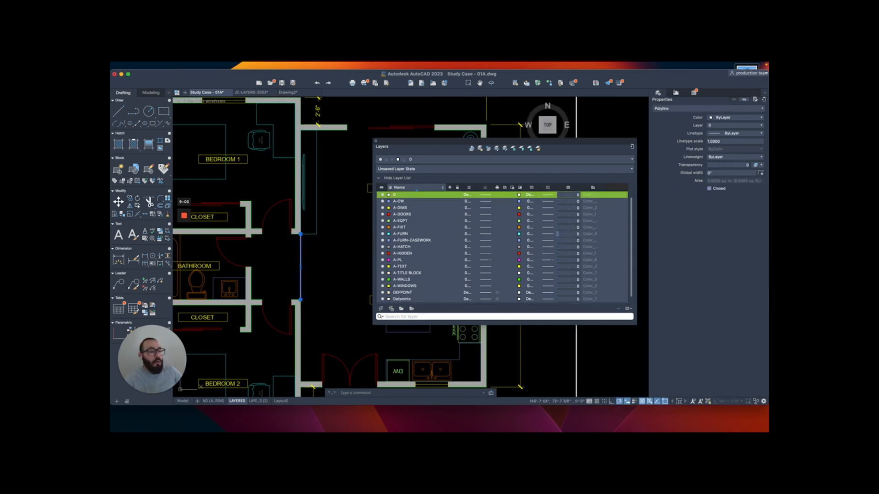
Step: Deselect the wall in Study Case - 01A and go back to Drawing2
click(760, 125)
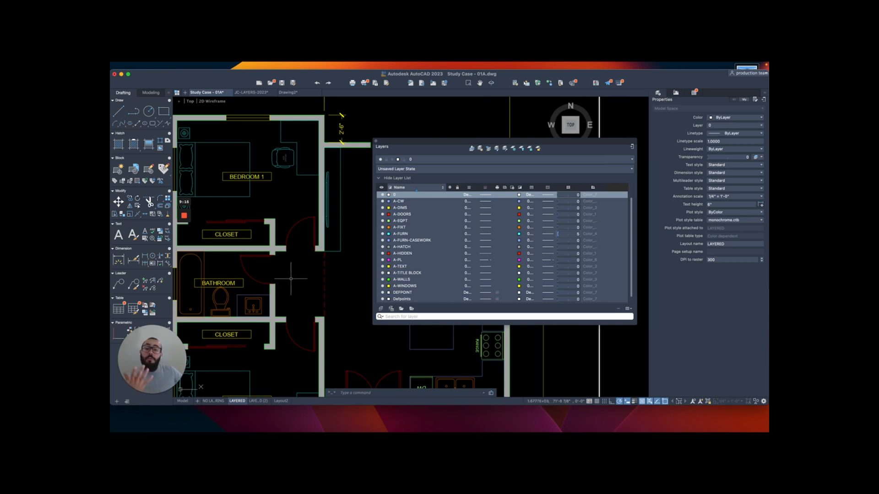
click(289, 92)
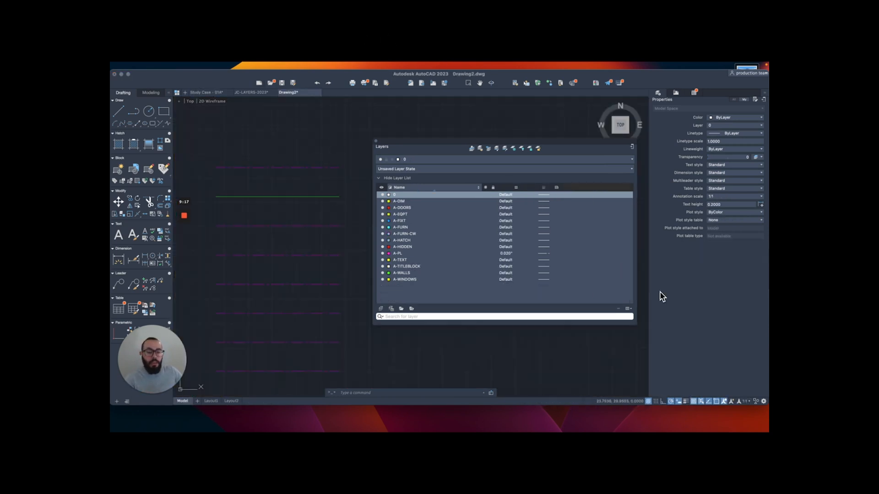
Step: Load the HIDDEN2 linetype into Drawing2 from the linetype library
click(542, 247)
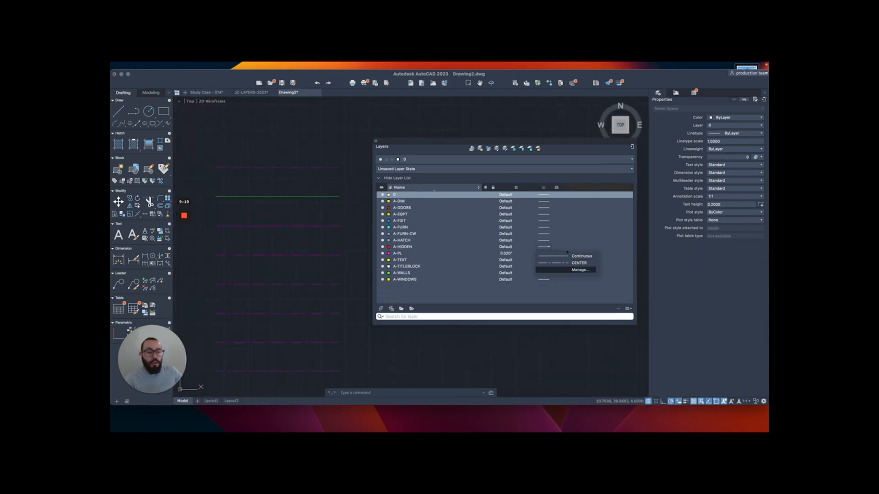
click(580, 270)
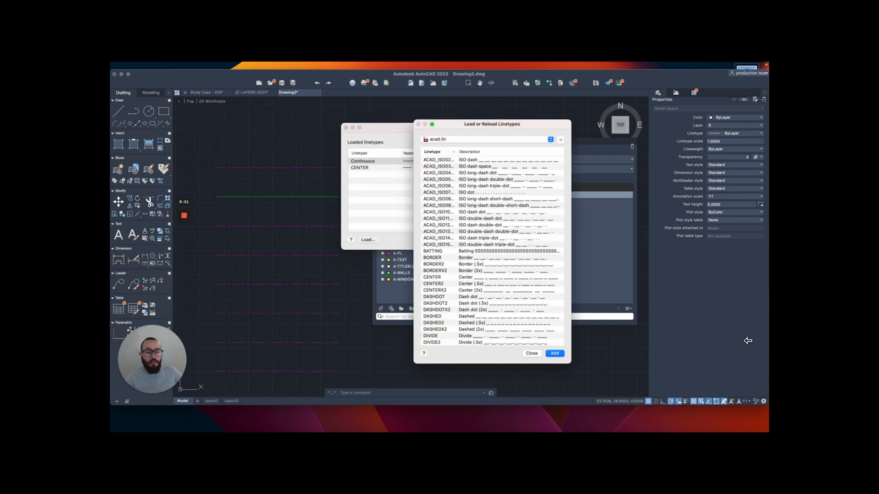
scroll(down, 3)
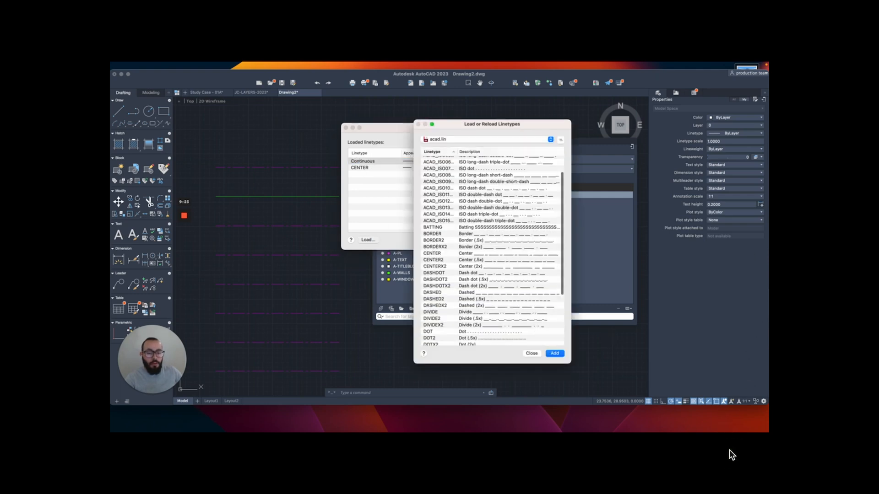
scroll(down, 3)
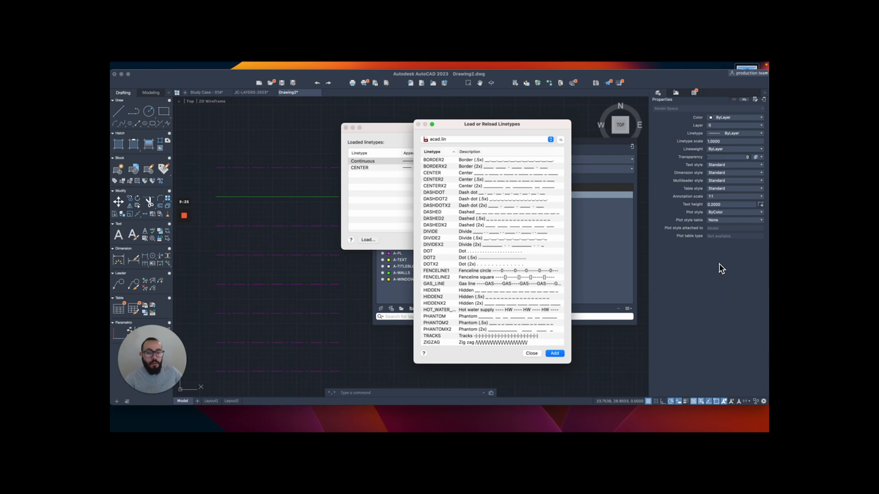
mouse_move(726, 348)
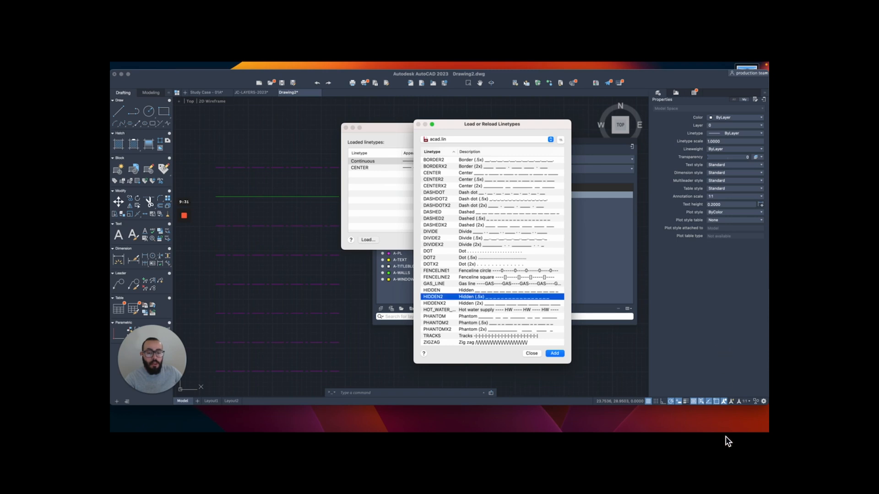
click(554, 353)
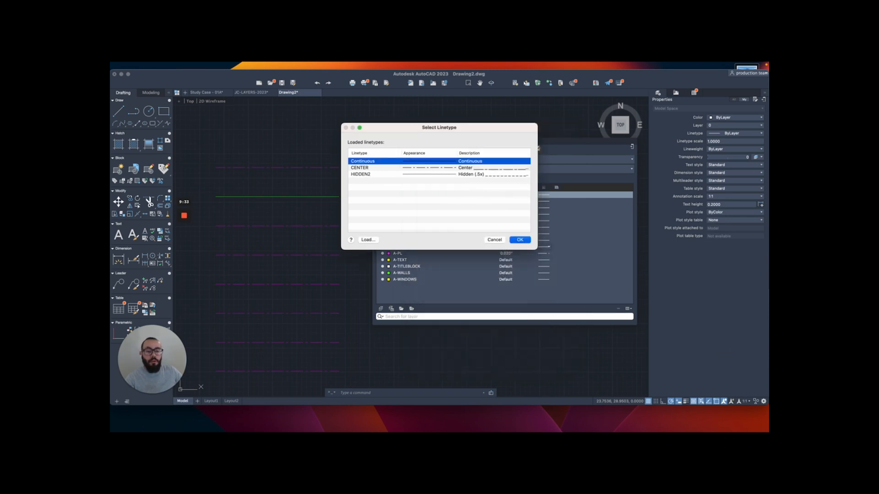
click(518, 240)
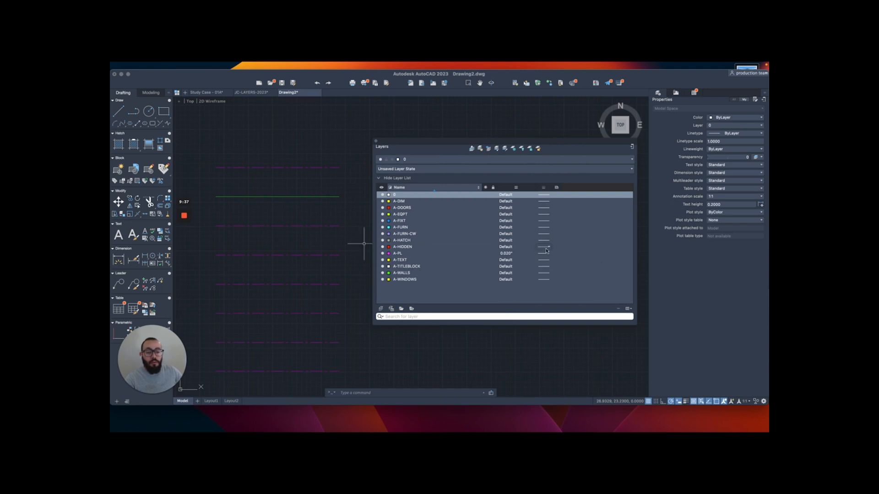
Step: Assign the HIDDEN2 linetype to the A-HIDDEN layer
click(543, 246)
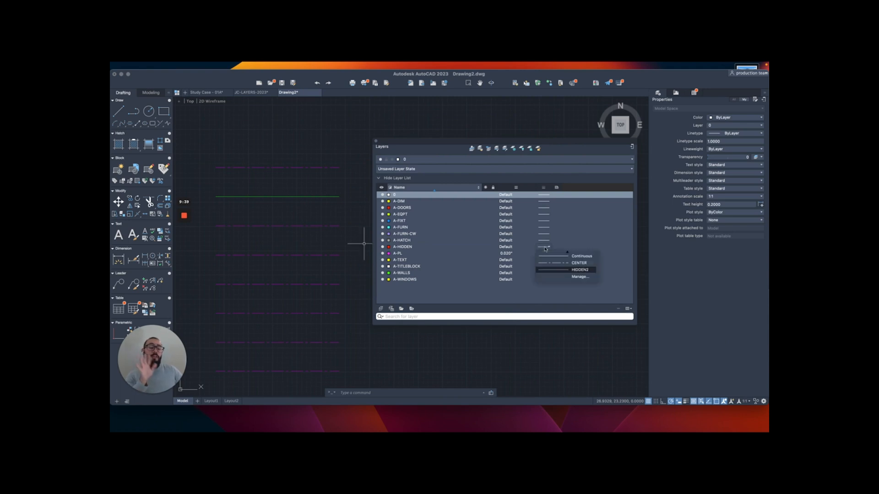
click(580, 277)
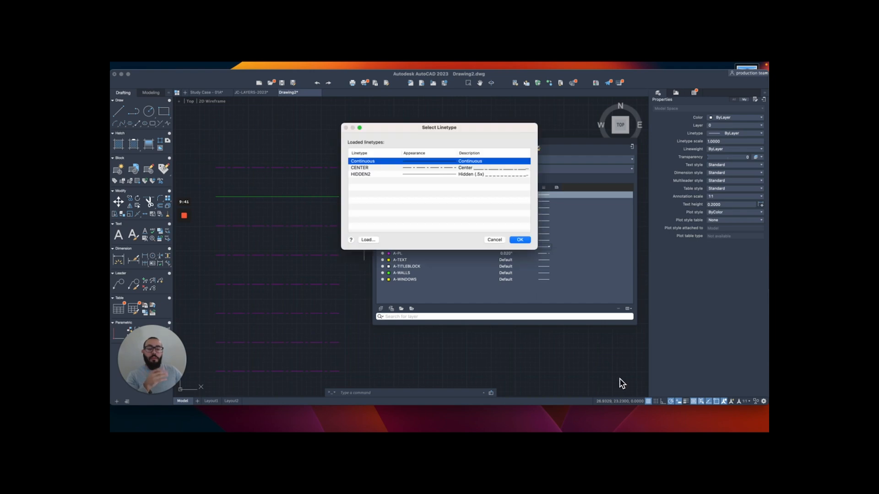
click(362, 174)
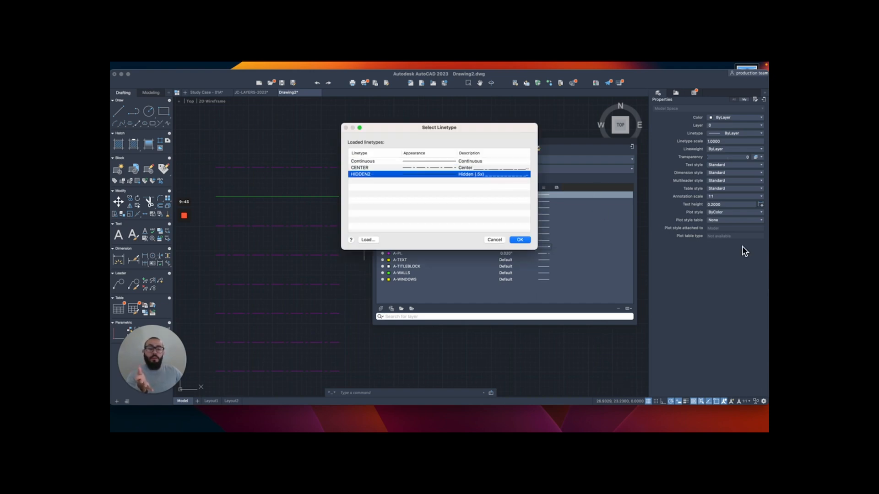
click(519, 240)
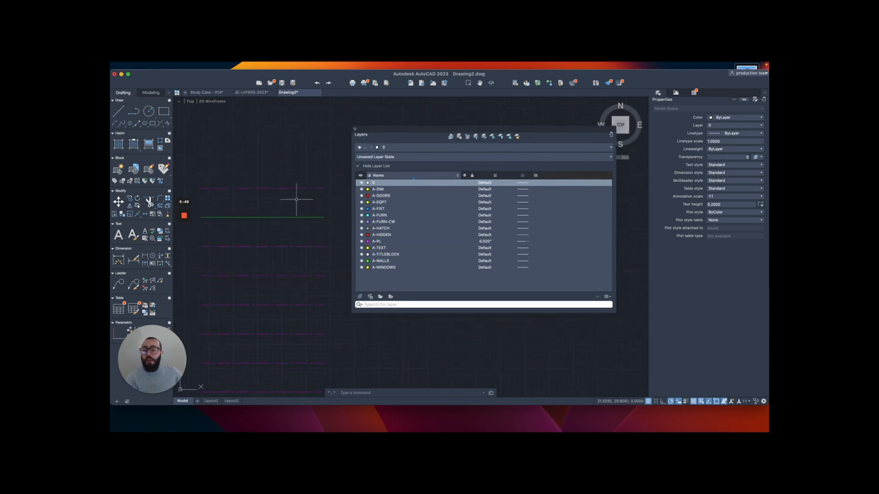
mouse_move(271, 215)
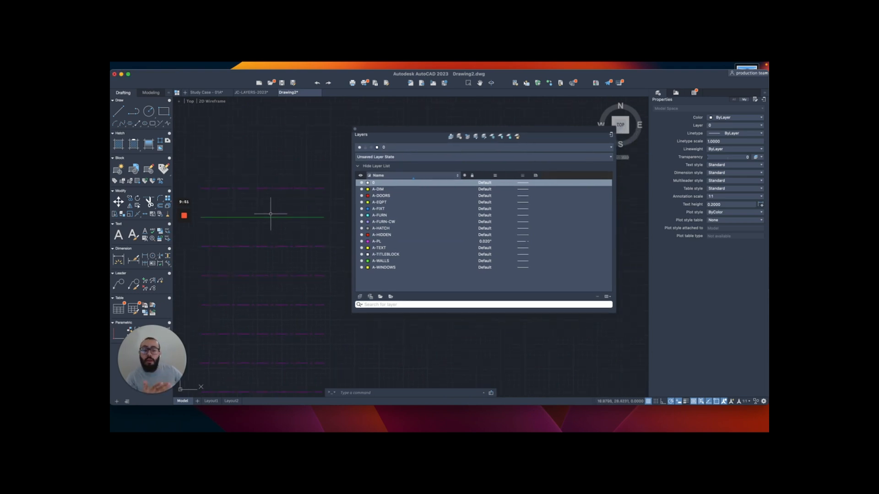
Step: Switch to the Study Case - 01A drawing to compare its layer list
click(203, 92)
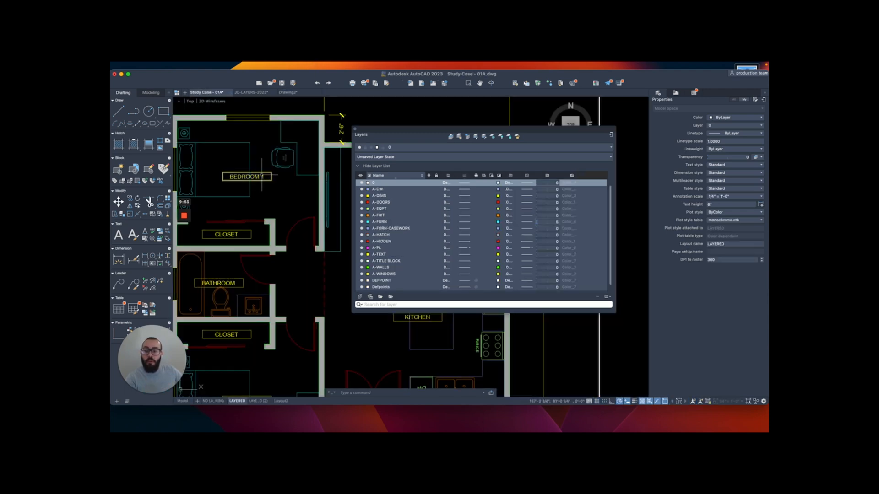